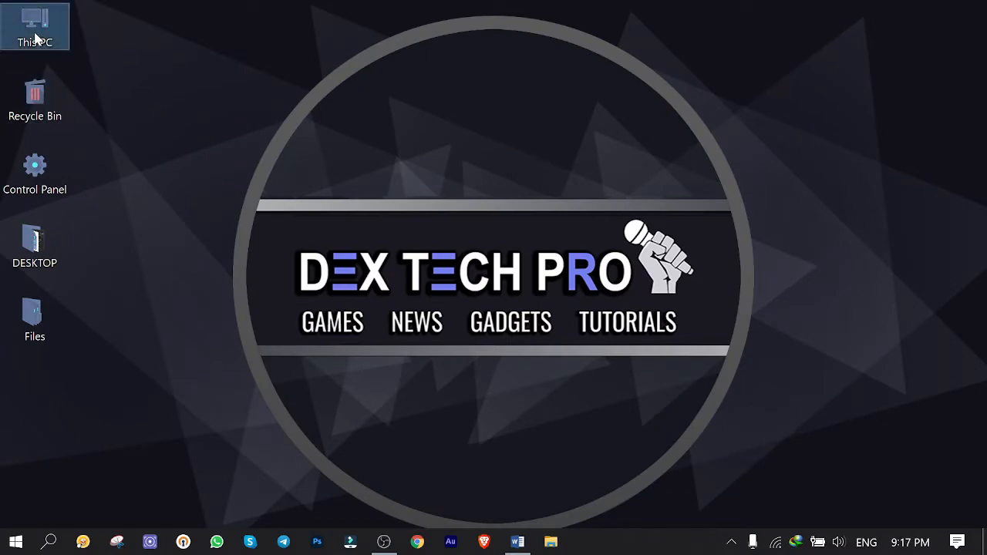
Step: Quick-format the USB drive as NTFS with default allocation size and copy the Files folders onto it
double_click(34, 24)
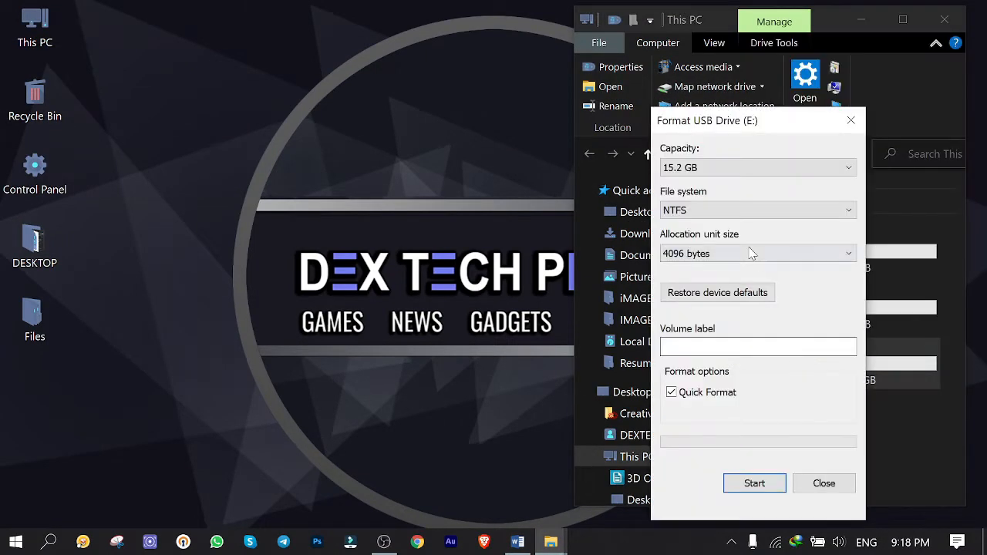
click(757, 253)
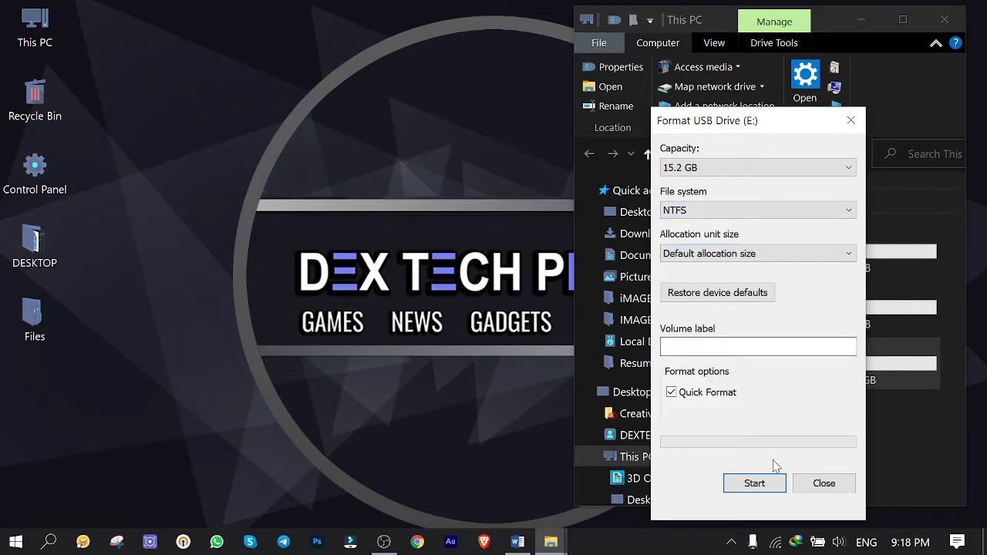
click(754, 482)
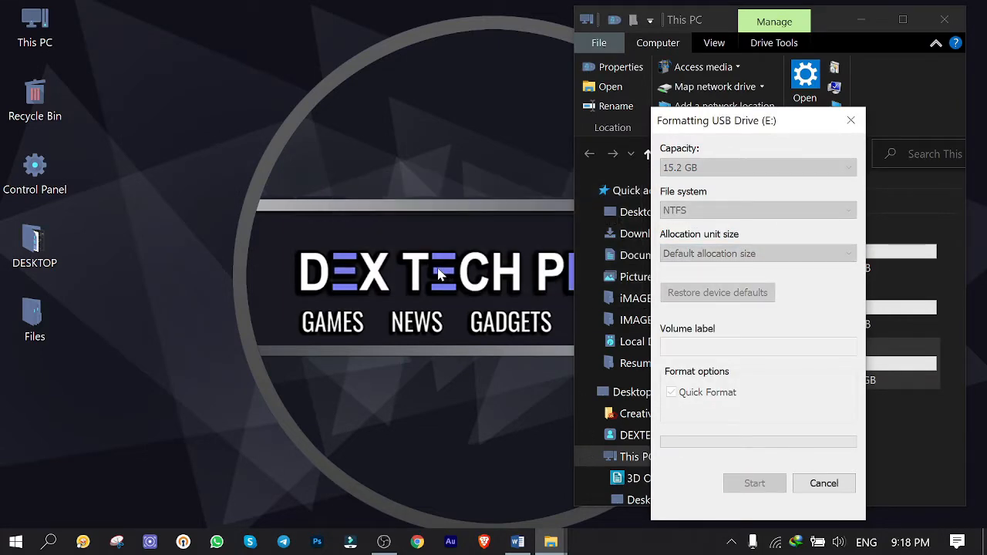
mouse_move(456, 364)
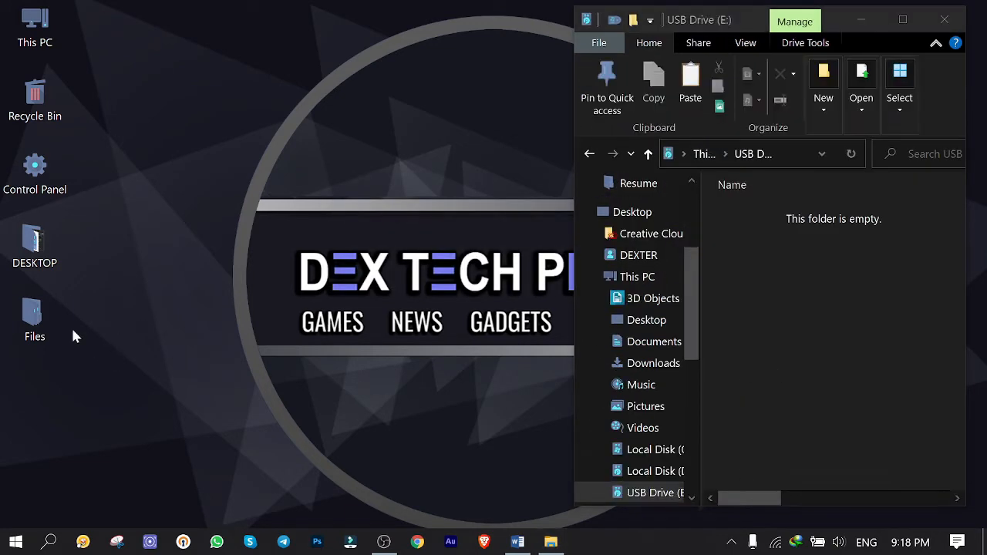
double_click(34, 314)
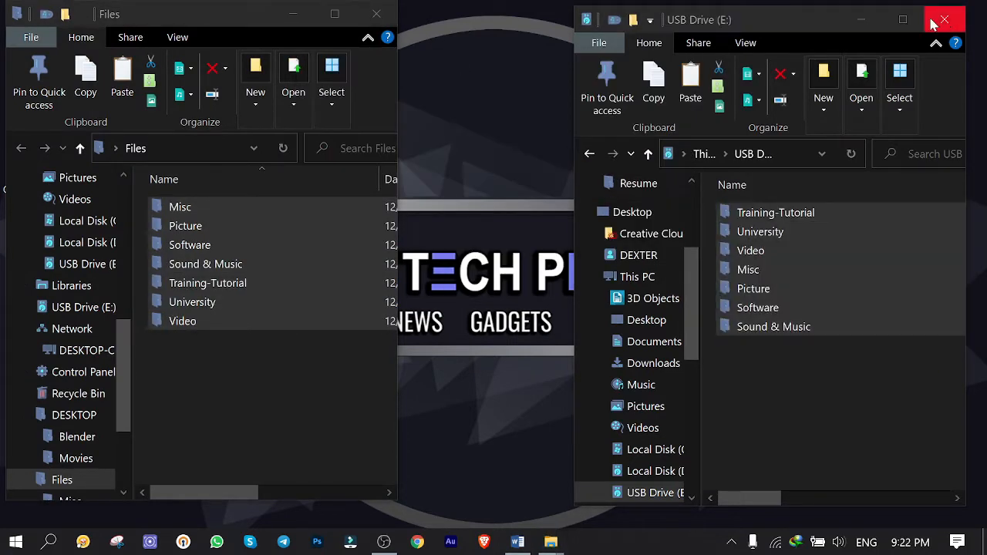
click(943, 19)
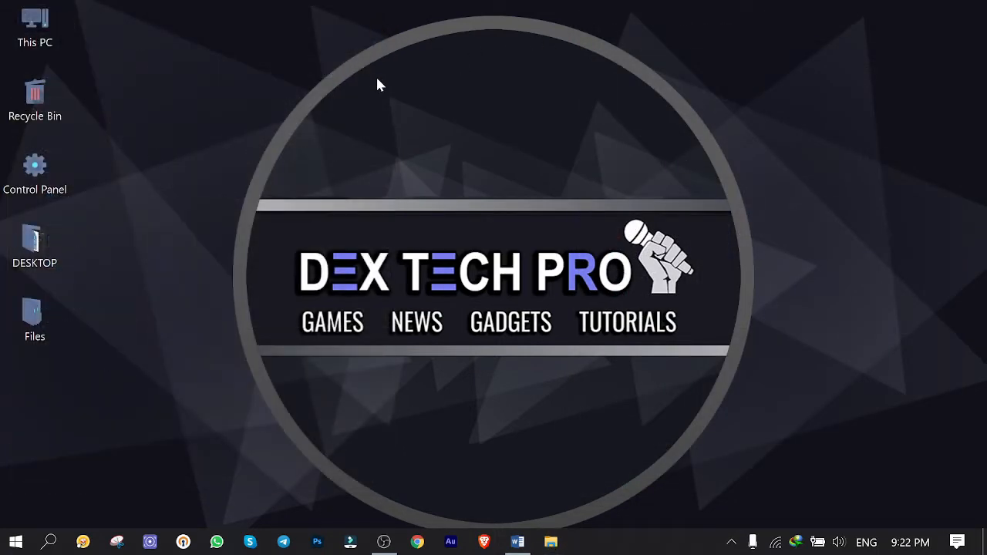
mouse_move(382, 86)
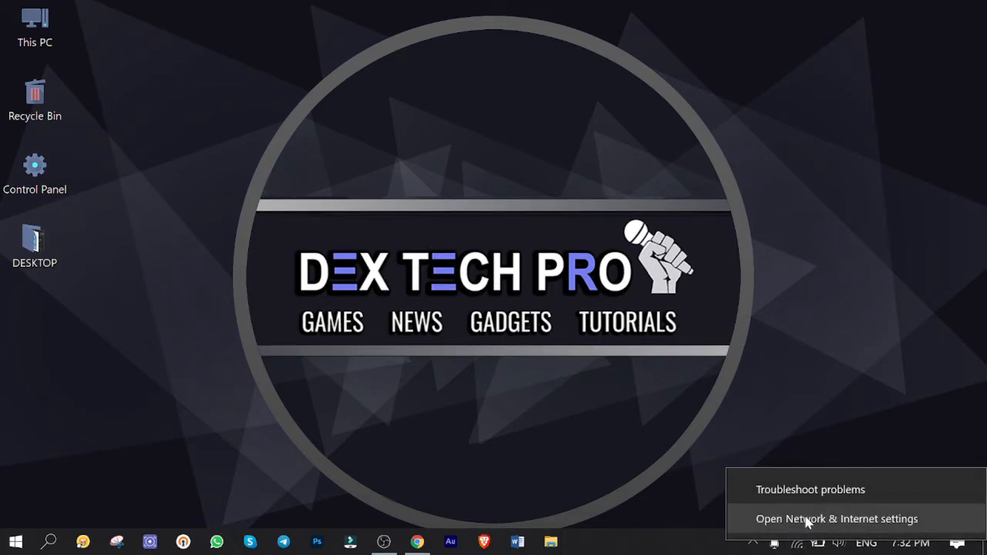
Step: Reach the Network Connections adapter list via Network & Internet settings
click(836, 518)
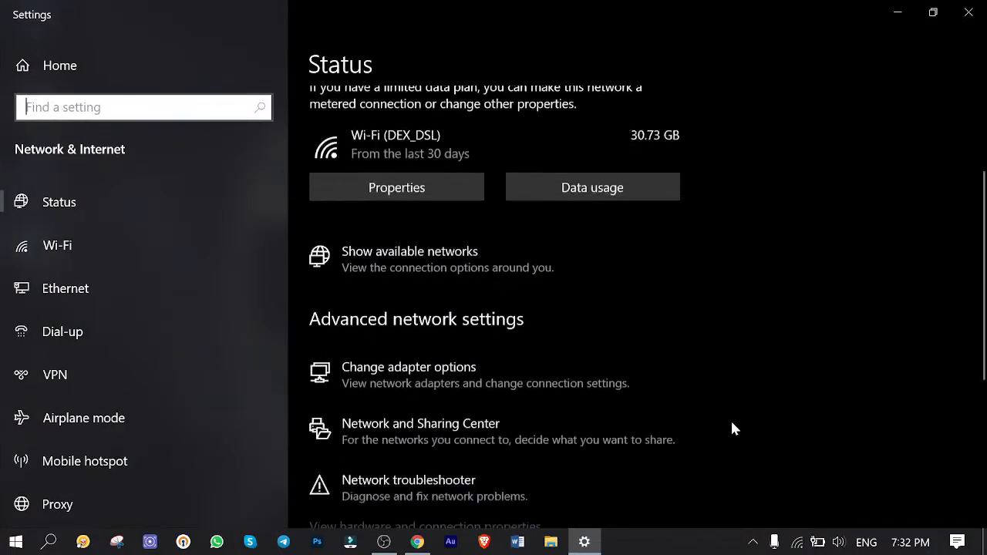
scroll(down, 3)
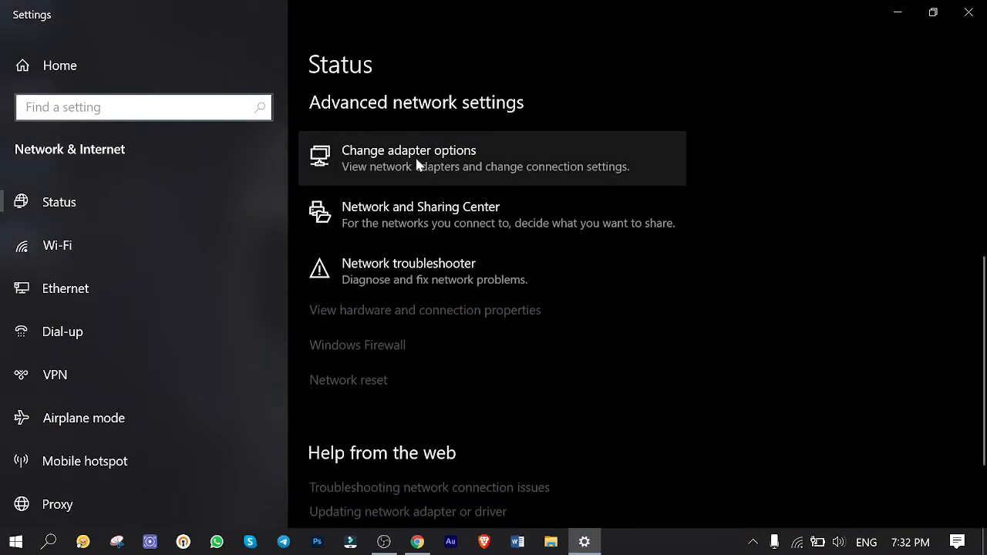
click(409, 157)
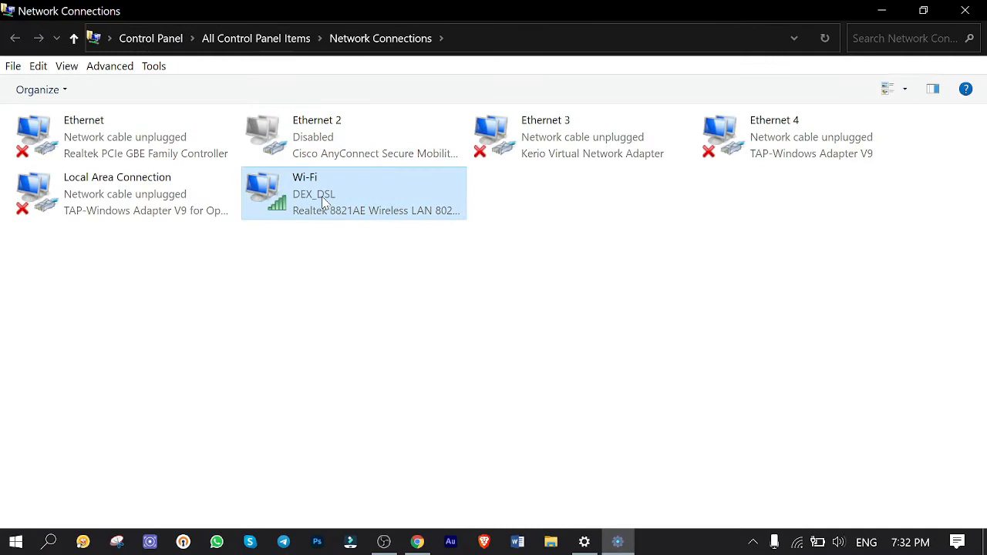
Step: Show the Wi-Fi status details to read the IPv4 default gateway 192.168.1.1
right_click(324, 200)
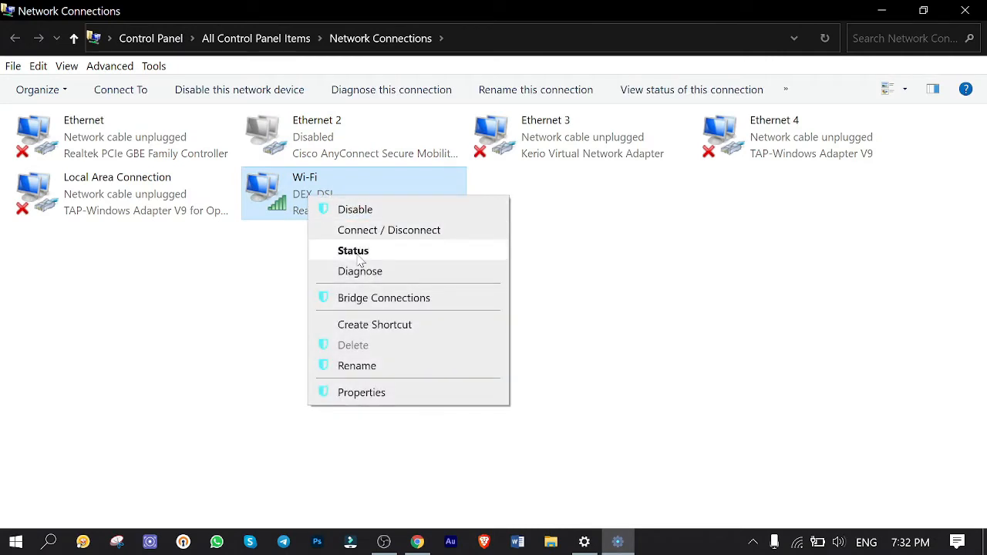
click(353, 250)
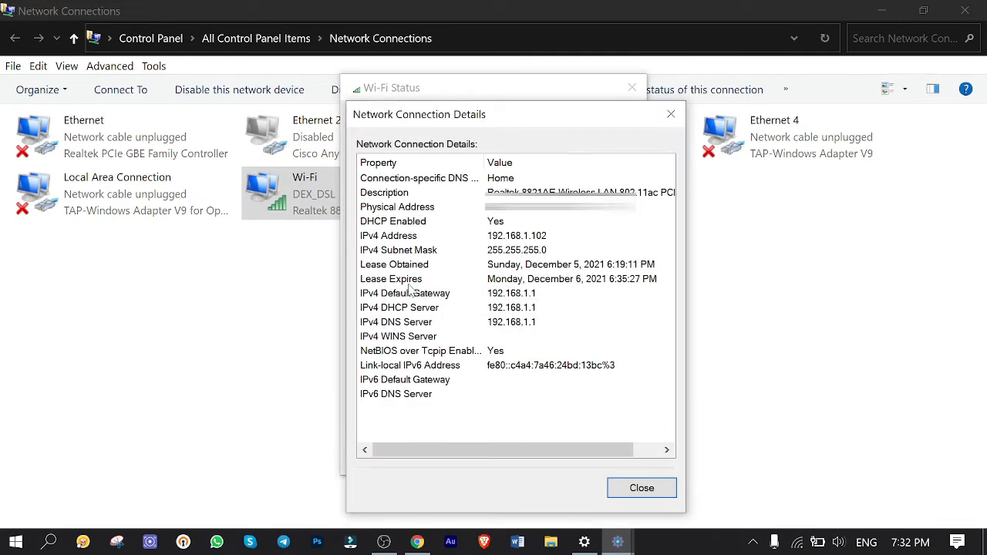
click(404, 293)
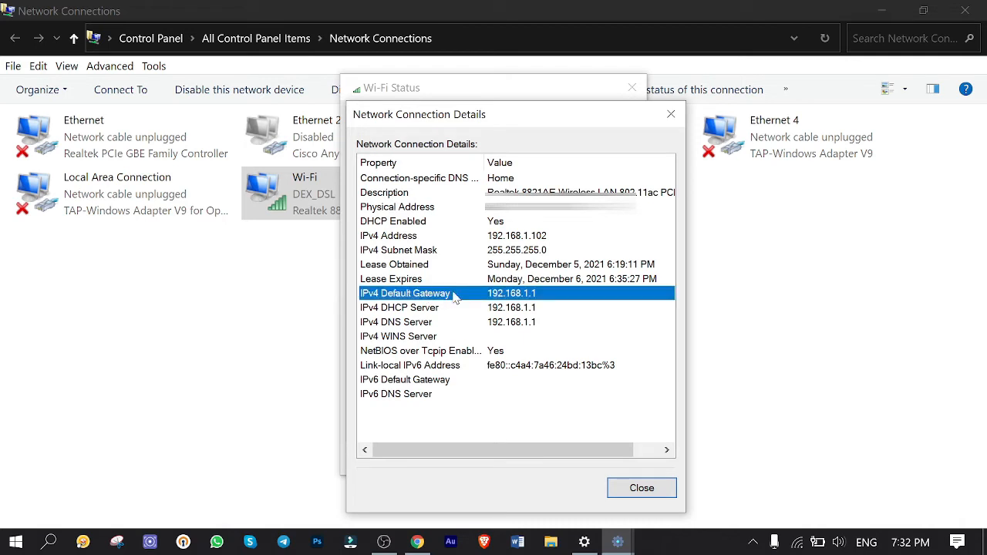
mouse_move(515, 301)
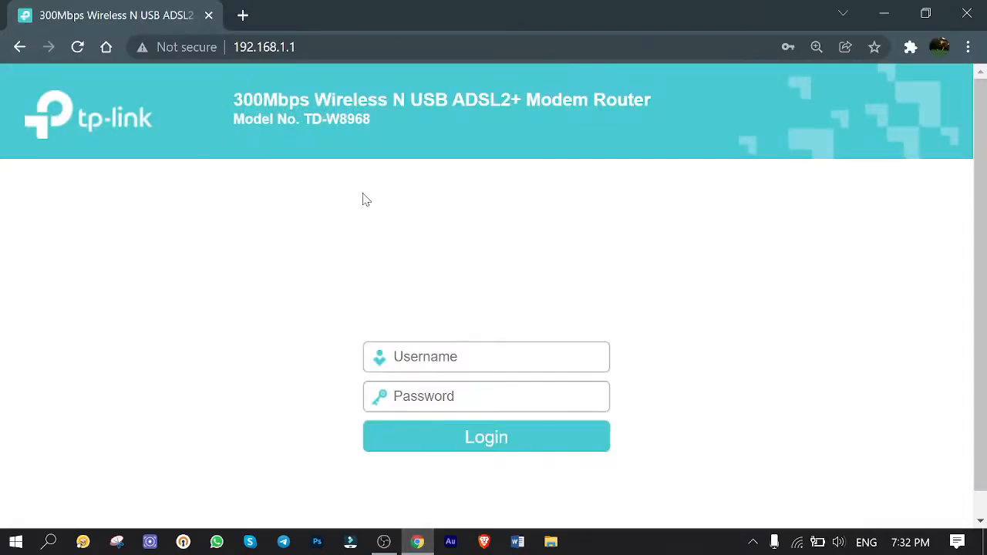
mouse_move(278, 259)
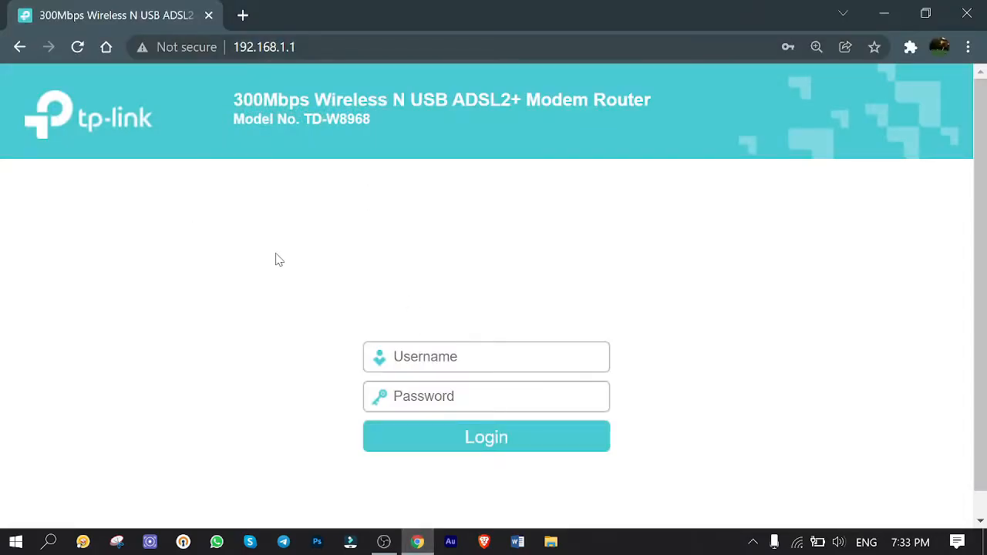
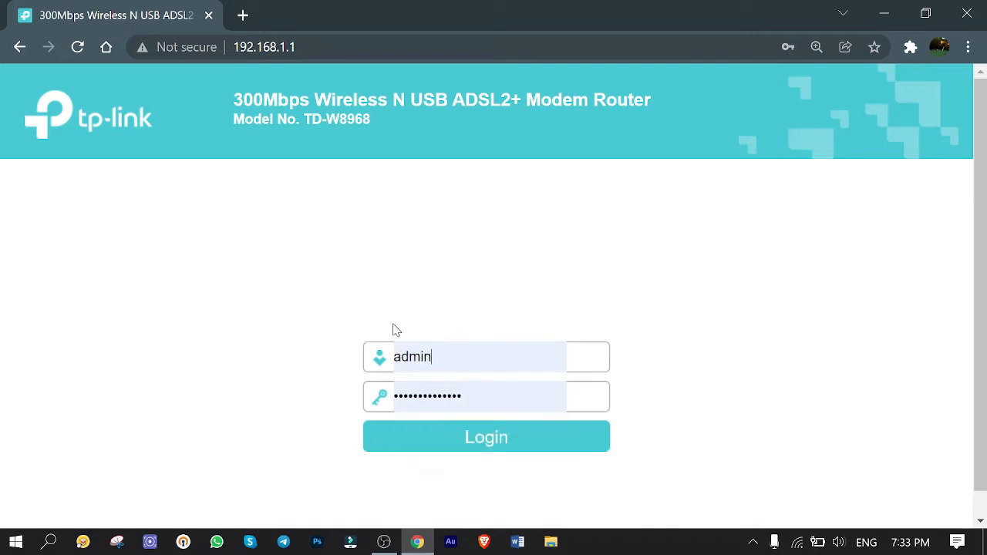
Step: Log in to the router at 192.168.1.1 as admin
click(486, 436)
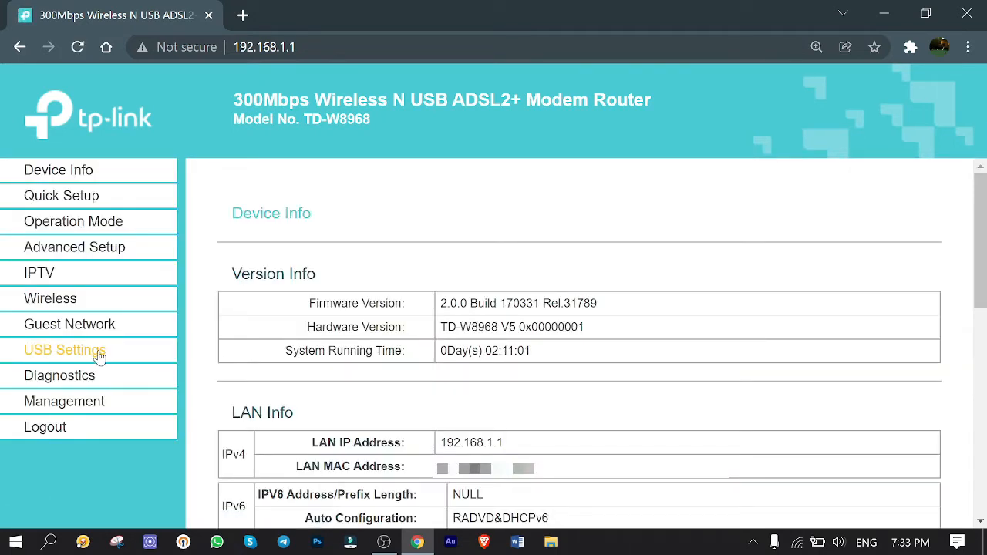
Step: Connect the Maxtor OneTouch disk in USB Mass Storage so its NTFS volume is active
click(65, 349)
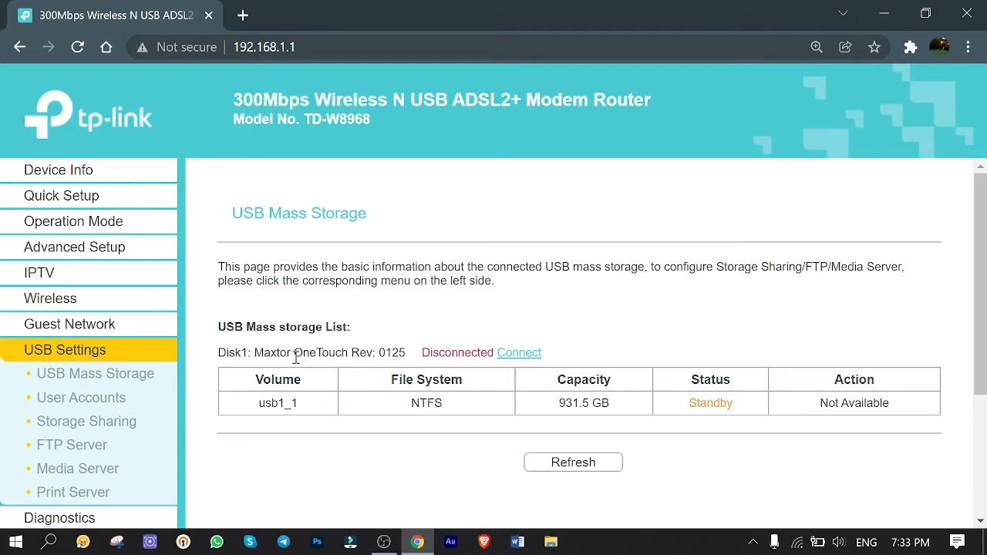
click(518, 351)
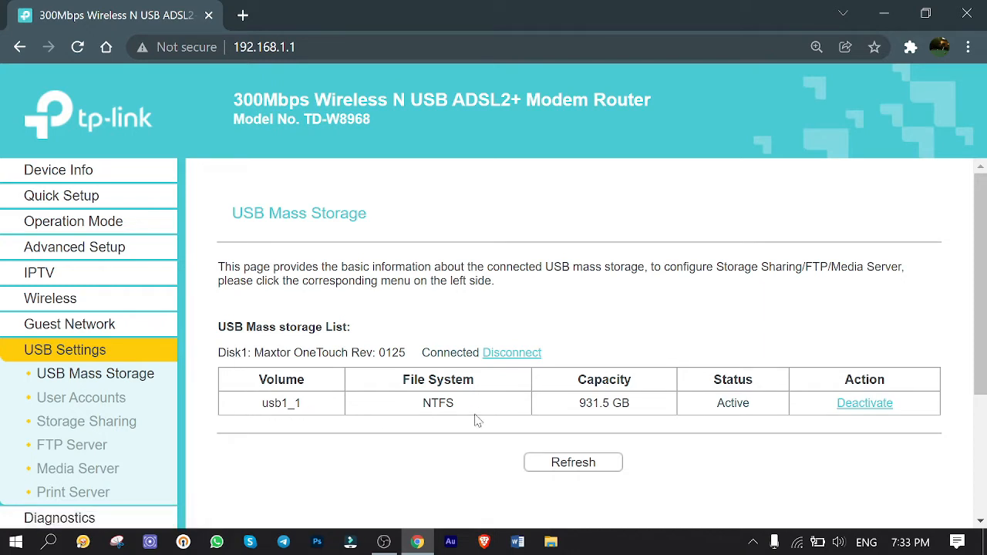
mouse_move(820, 413)
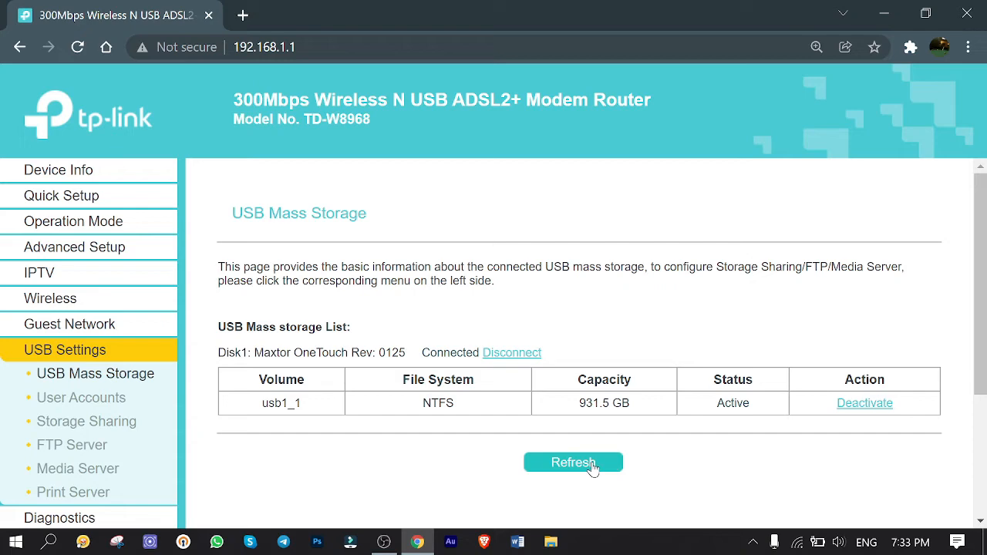
Step: Create storage user account 'dex' with a password in account slot 2 and save it
click(80, 398)
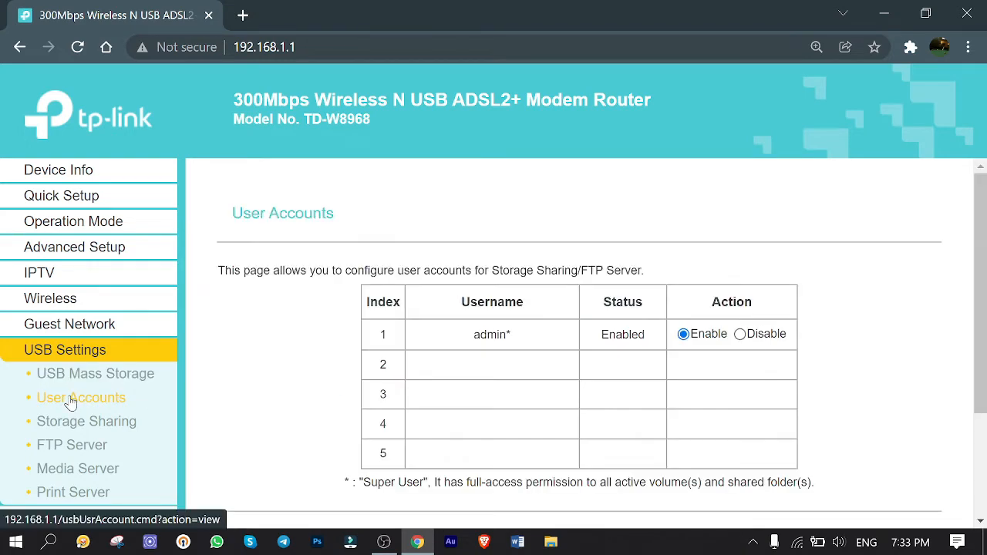
scroll(down, 3)
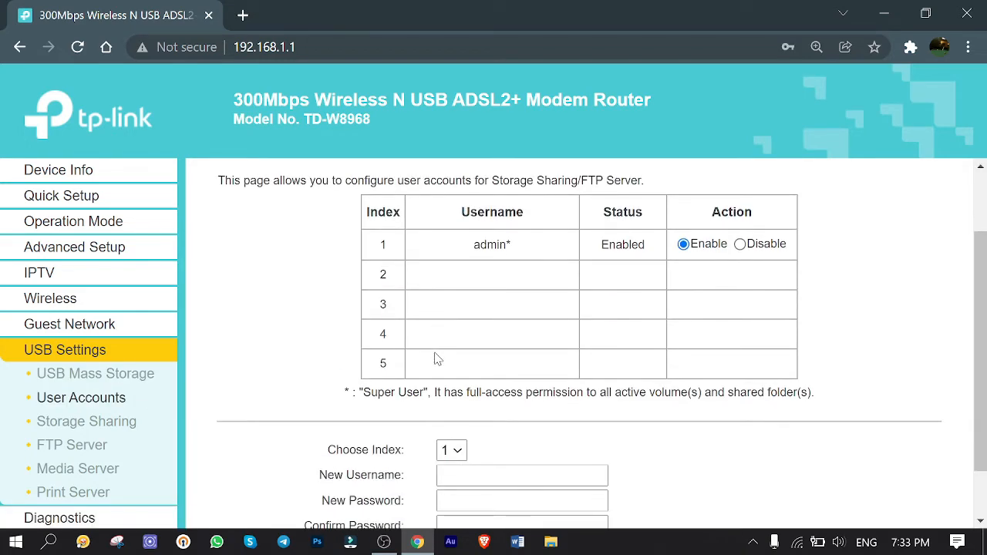
scroll(down, 3)
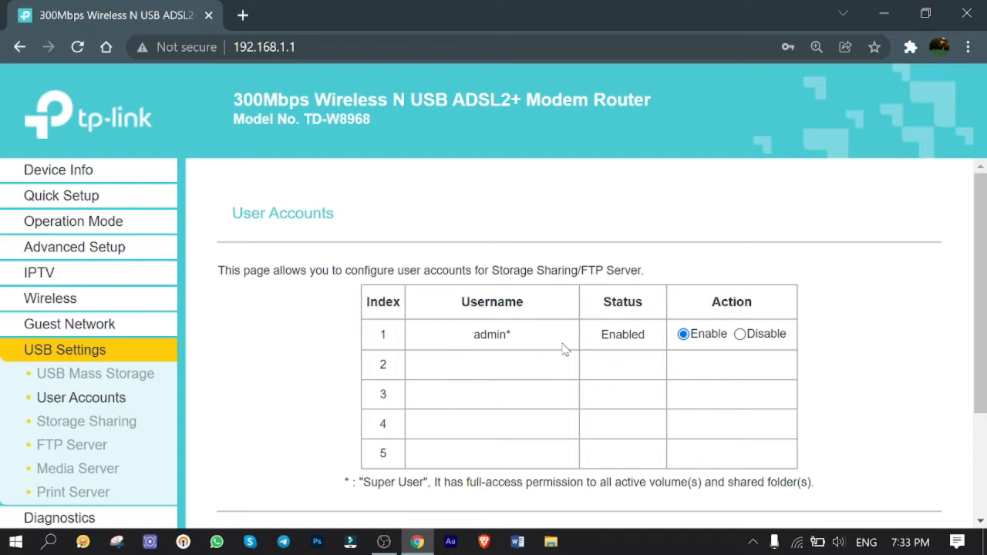
click(451, 384)
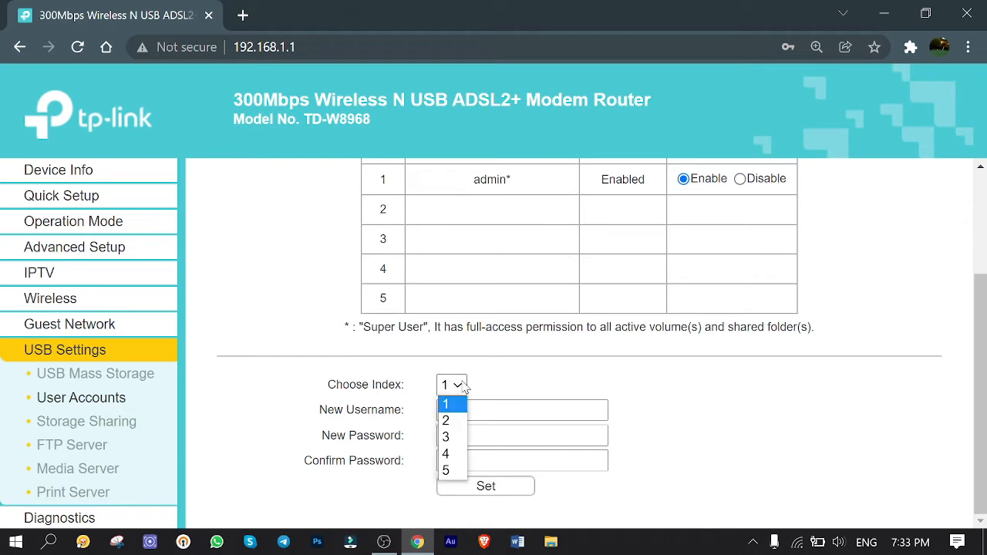
click(445, 420)
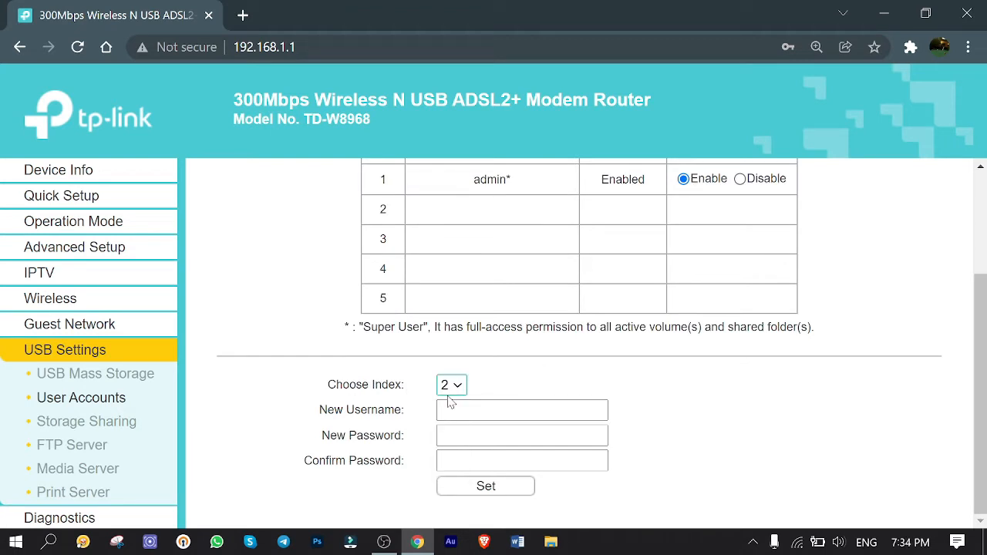
click(521, 410)
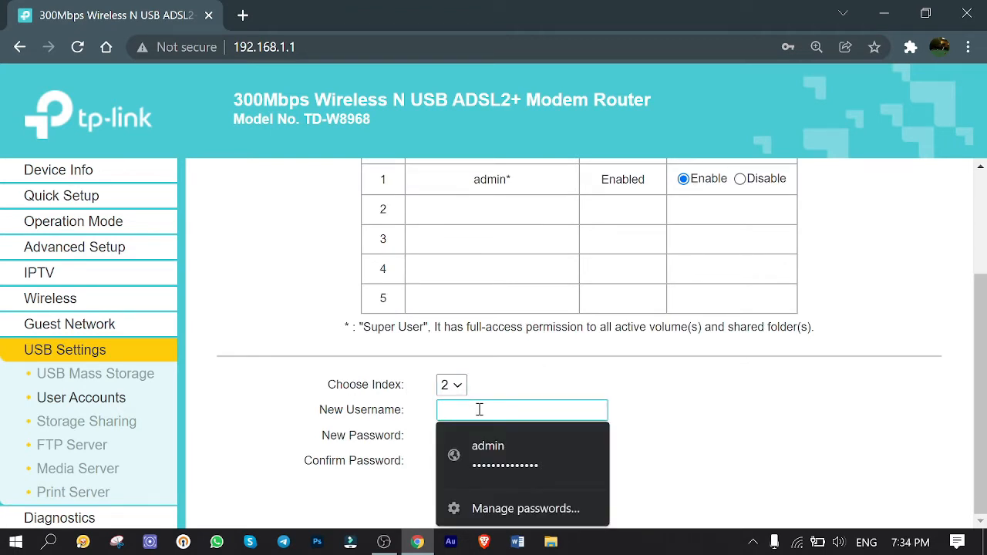
text(dex)
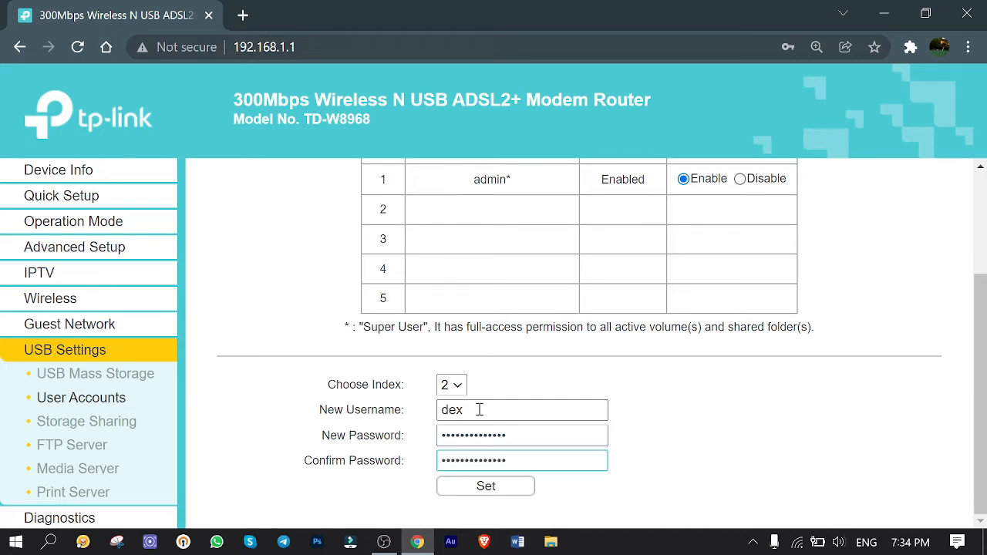
click(485, 485)
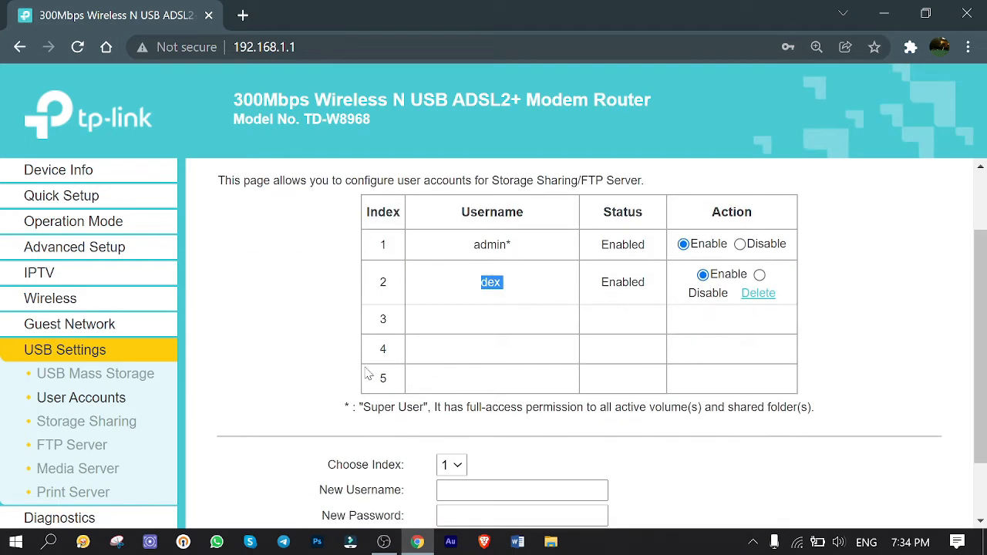
click(86, 421)
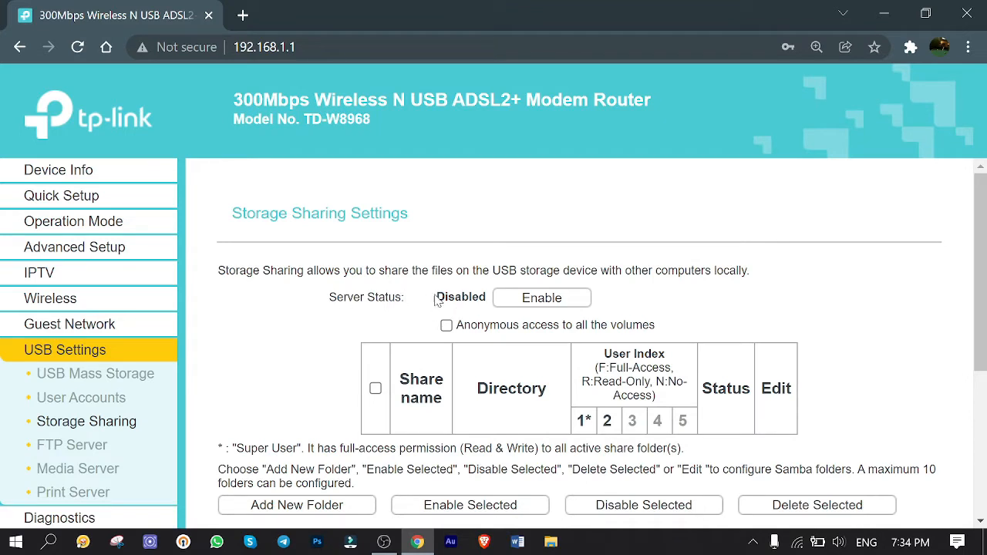
Step: Enable the storage sharing server and start a new shared folder on the Maxtor OneTouch volume
double_click(460, 296)
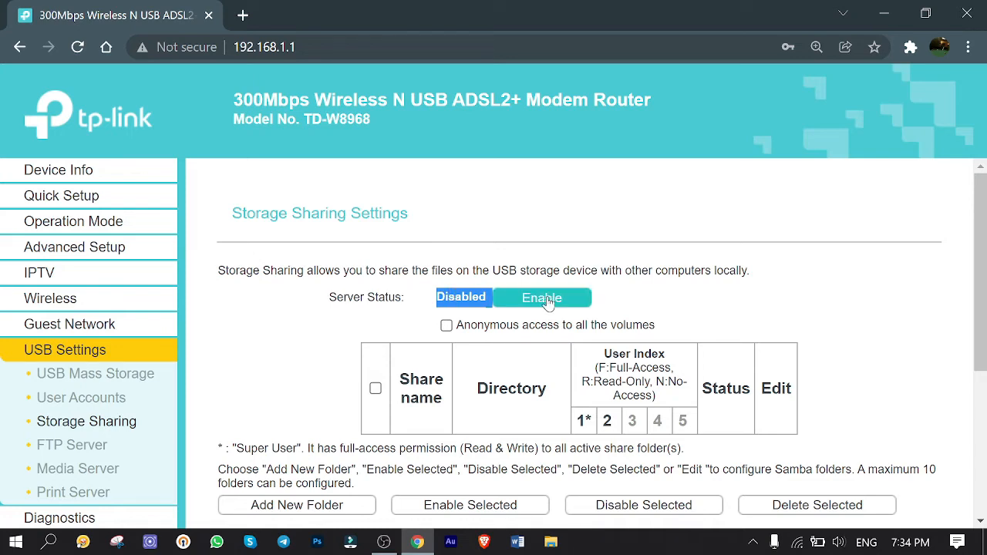
click(541, 298)
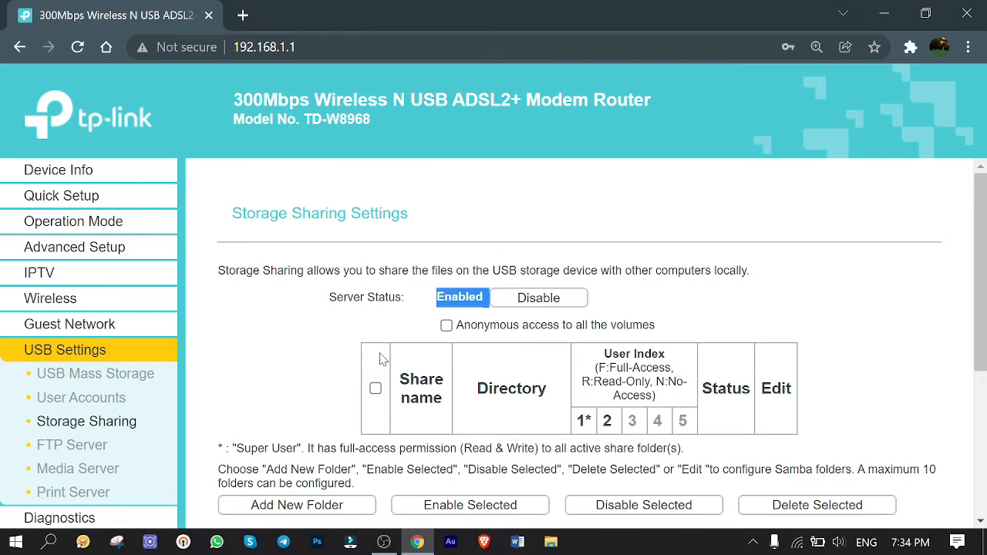
scroll(down, 3)
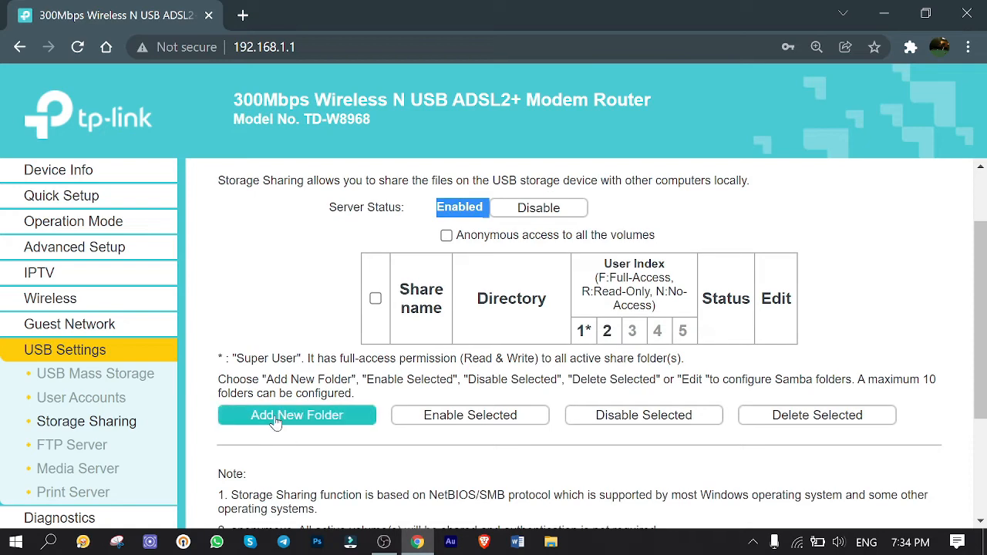
click(296, 415)
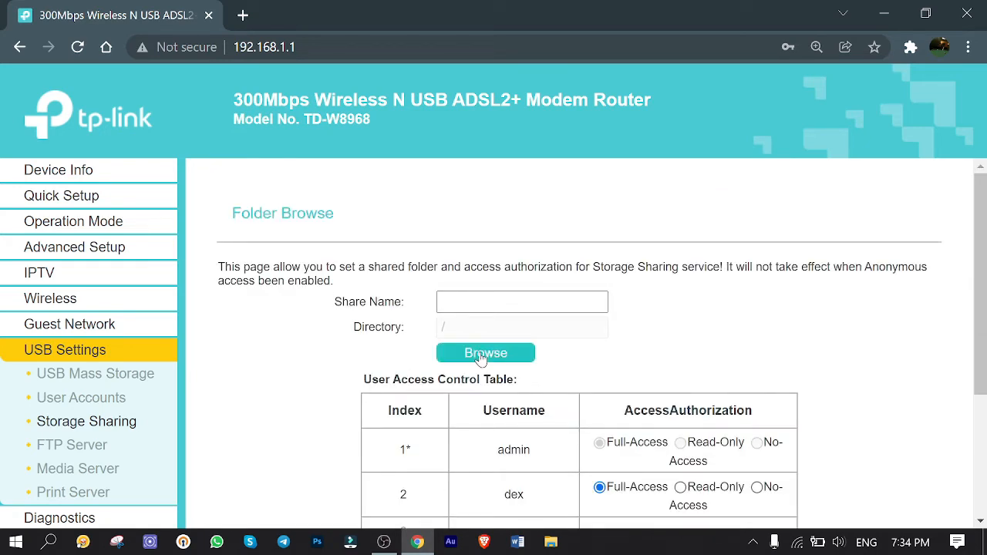
click(484, 352)
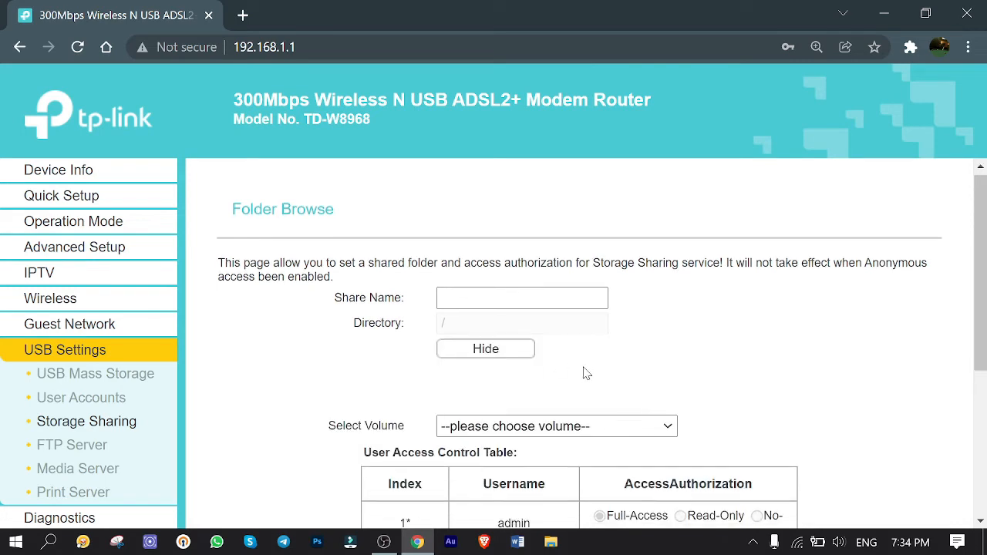
click(555, 249)
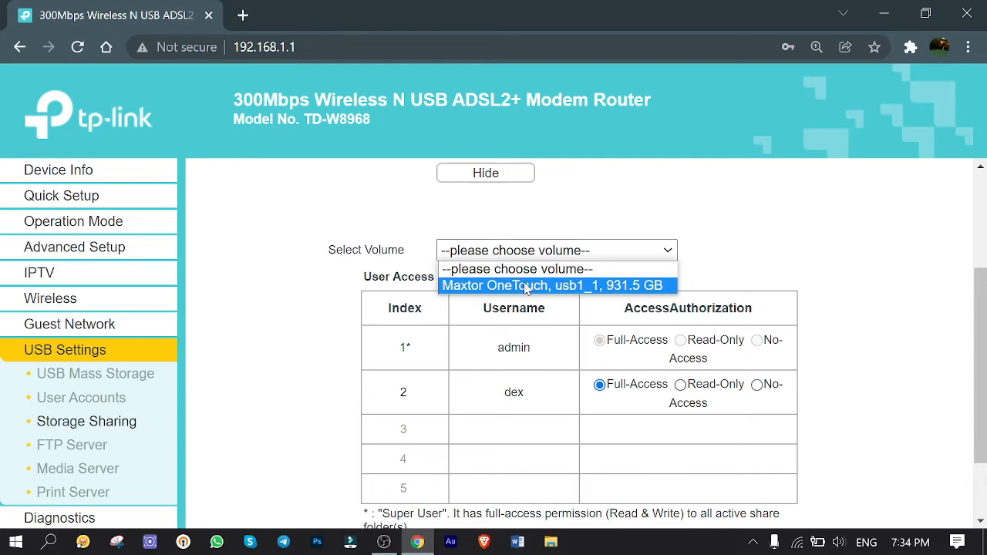
click(556, 285)
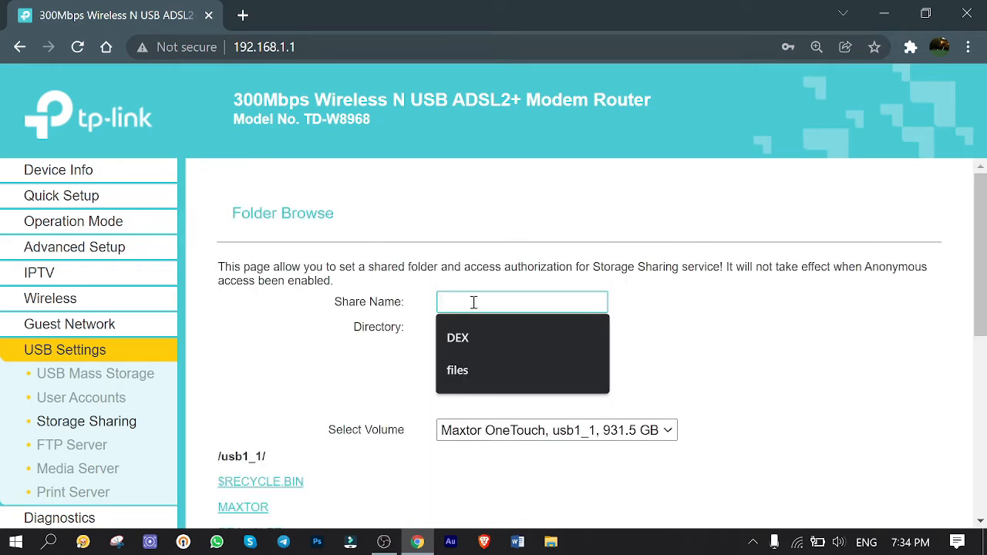
Step: Share the MAXTOR folder as 'files' with dex given Full-Access and save
scroll(down, 3)
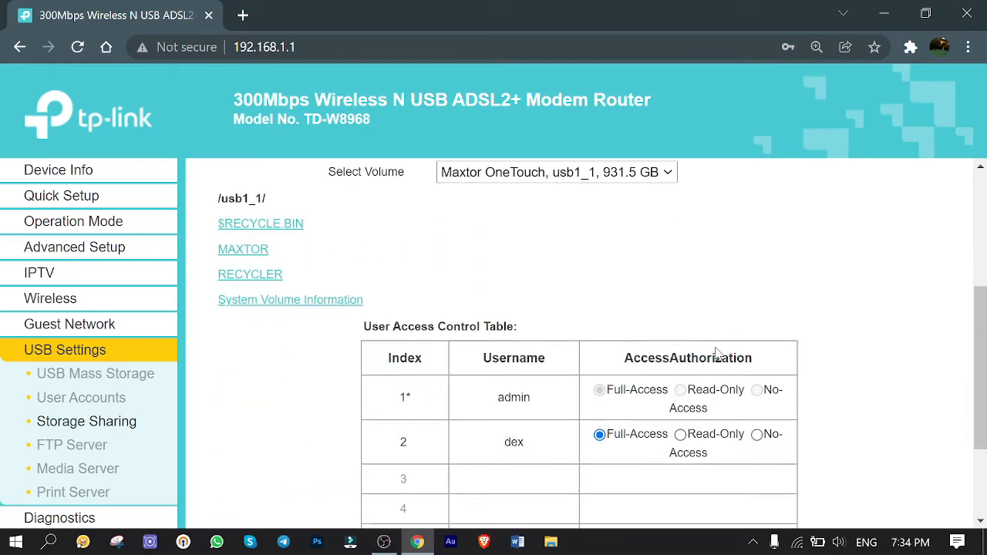
scroll(down, 3)
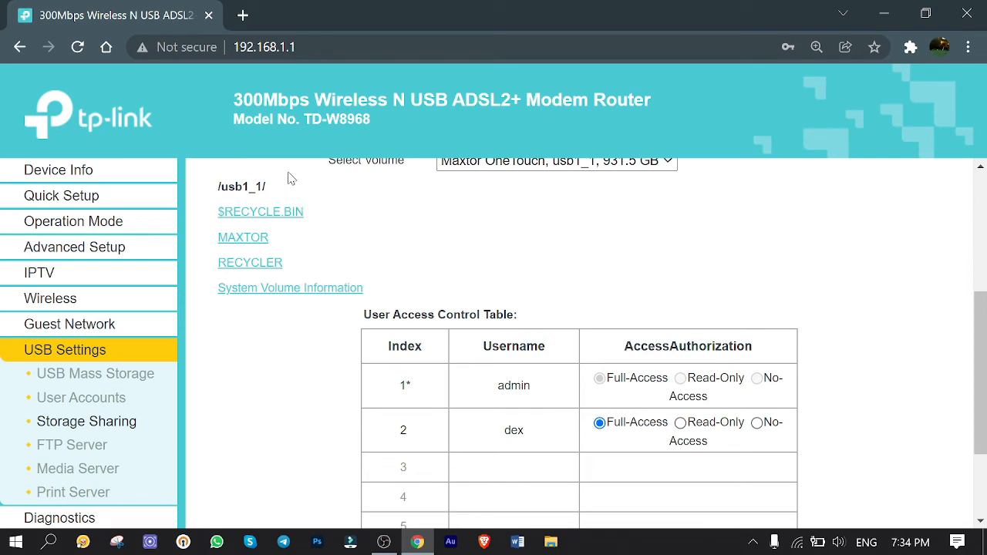
mouse_move(235, 202)
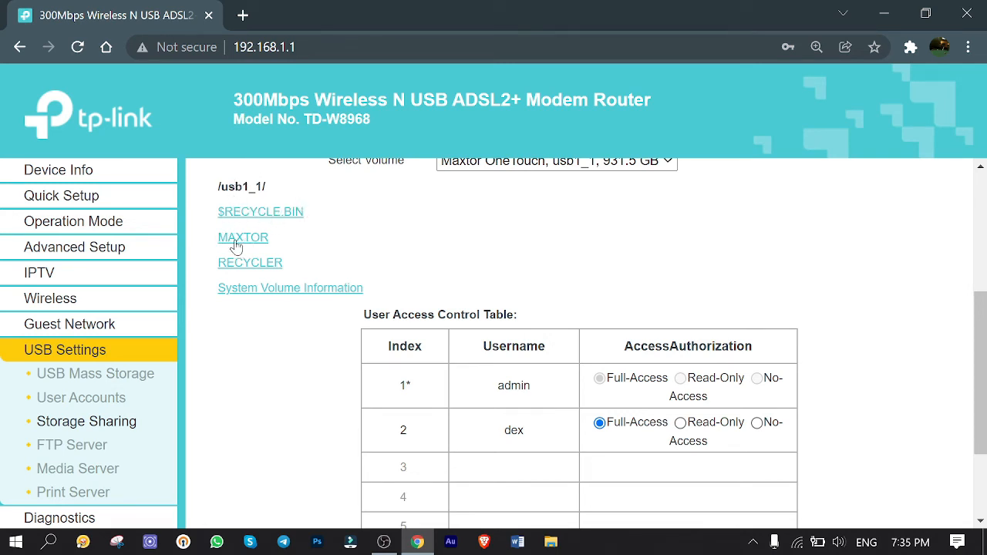
click(243, 238)
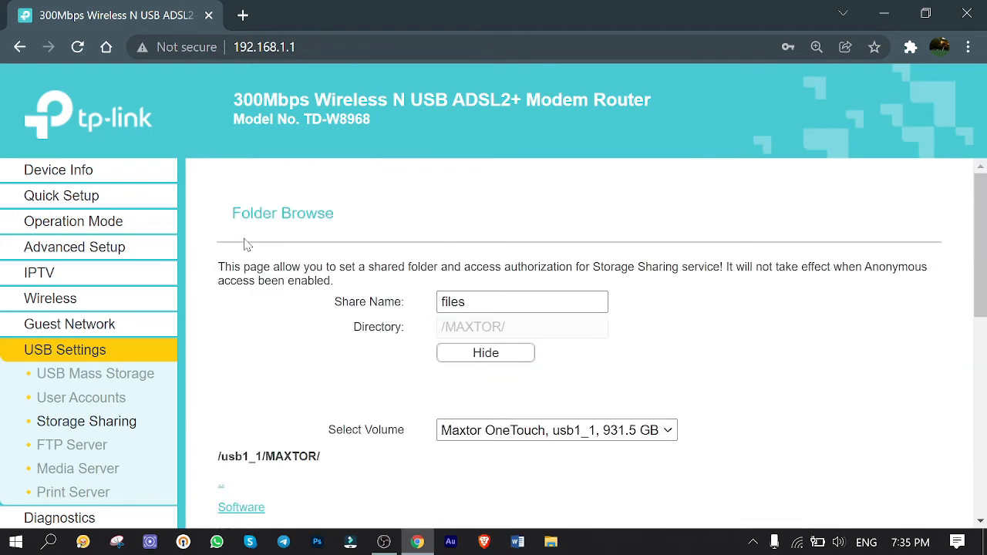
scroll(down, 3)
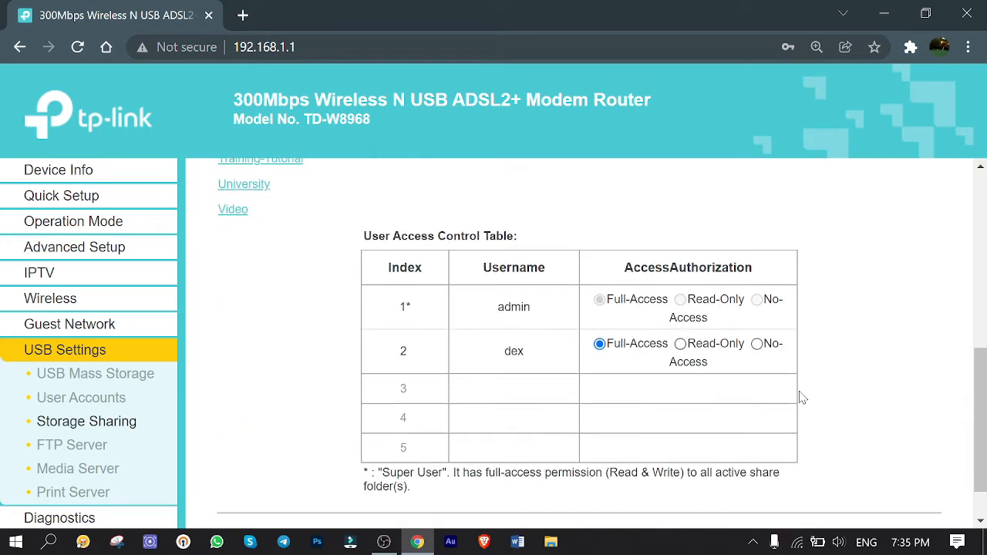
scroll(down, 3)
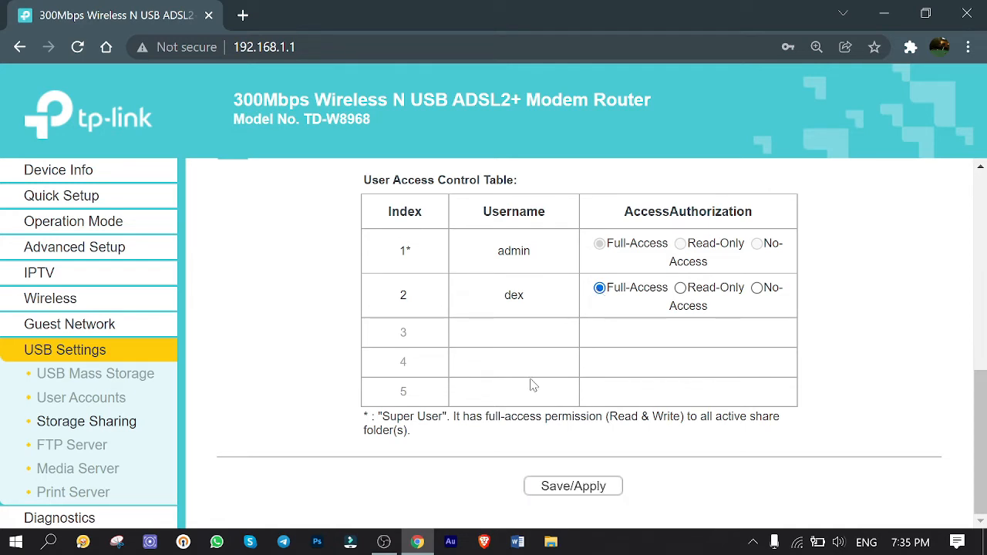
click(86, 421)
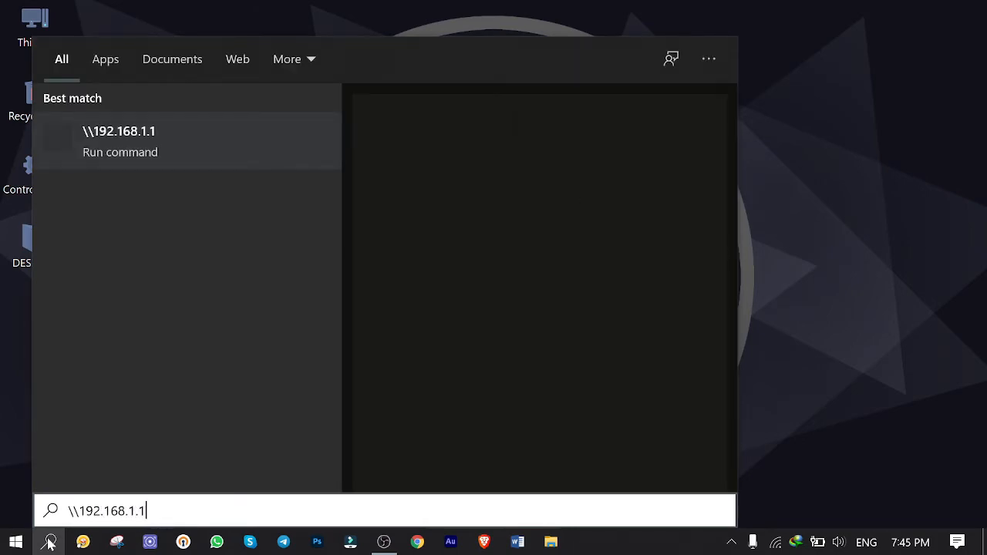
Step: Try \\192.168.1.1 and dismiss the SMB1 insecure-share error
click(118, 142)
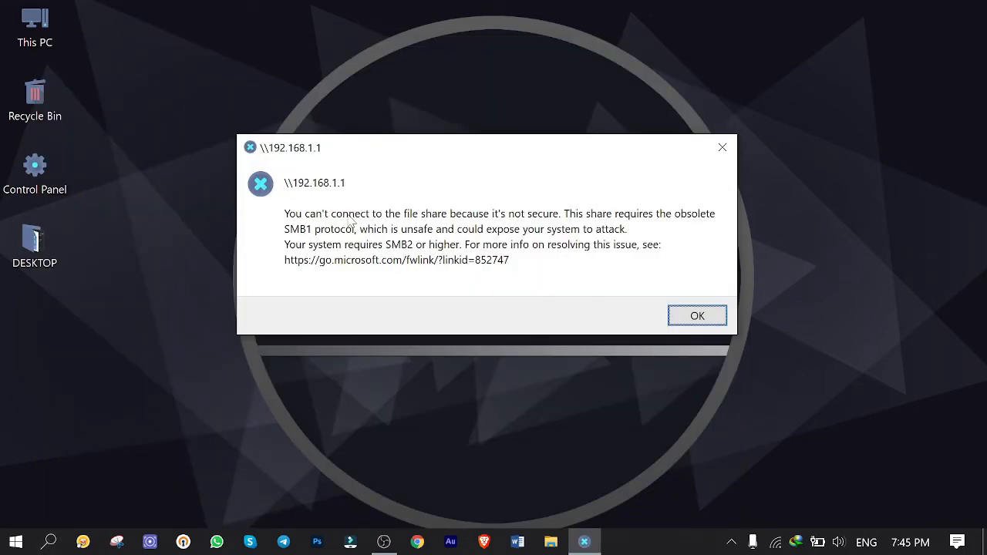
mouse_move(460, 239)
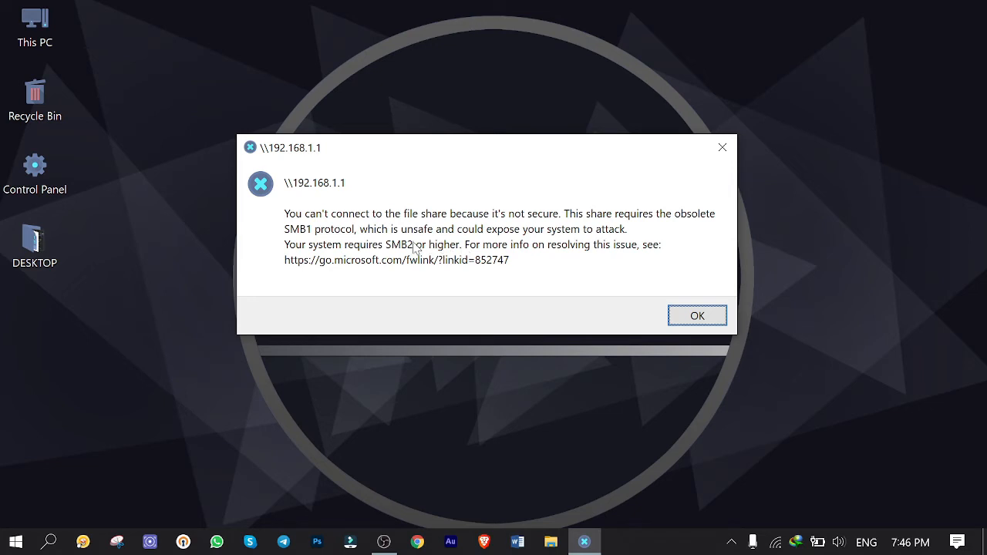
mouse_move(392, 290)
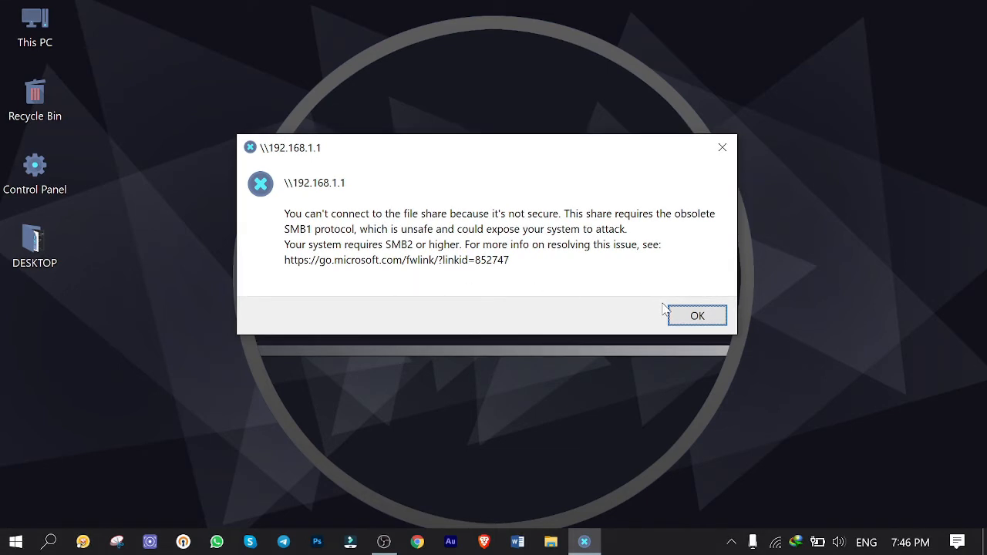
click(697, 314)
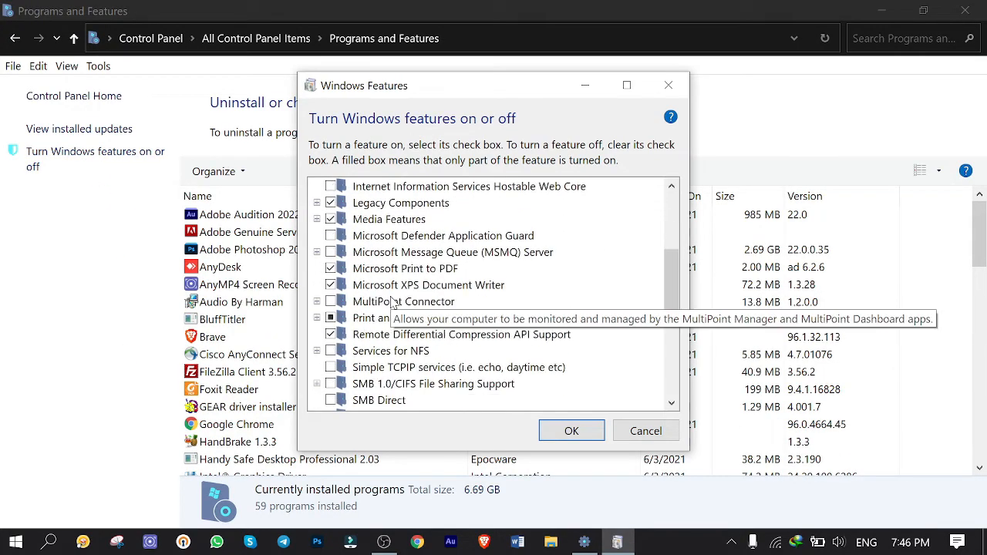
Step: Turn on SMB 1.0/CIFS File Sharing Support in Windows Features and apply
scroll(down, 3)
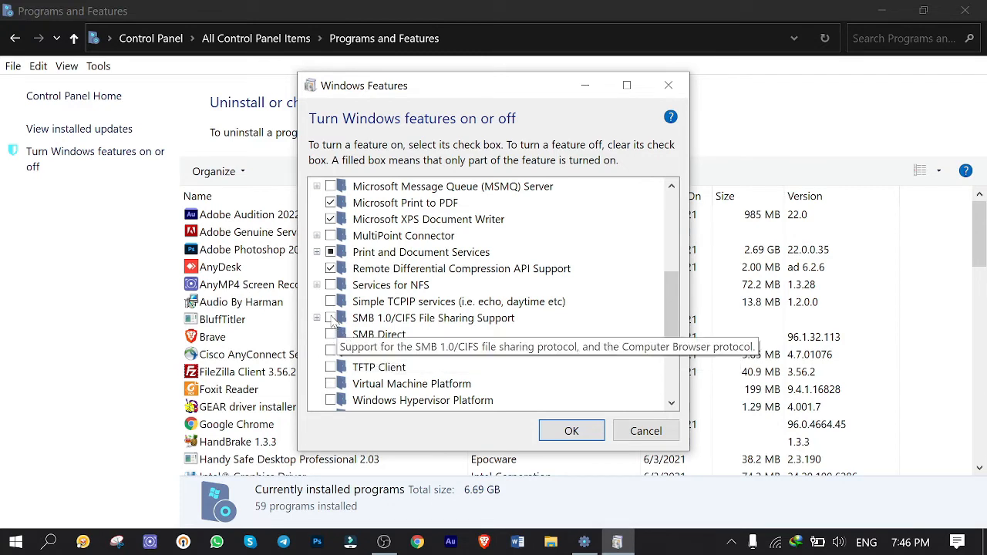
click(330, 318)
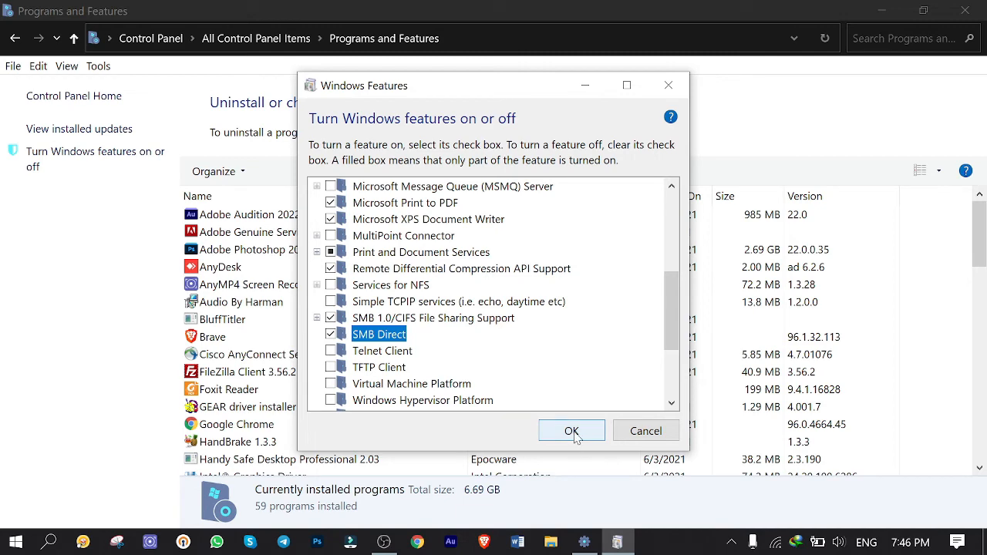
click(570, 430)
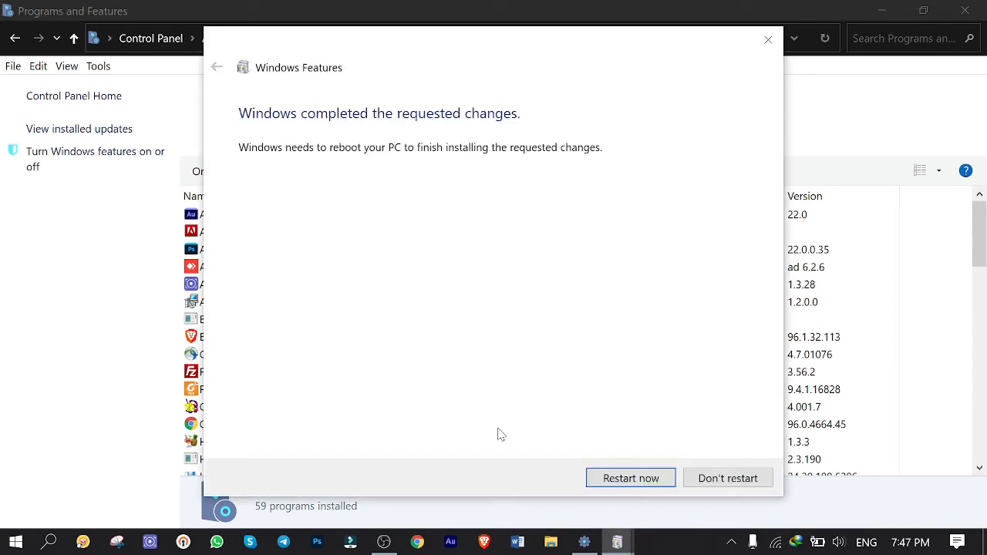
mouse_move(601, 413)
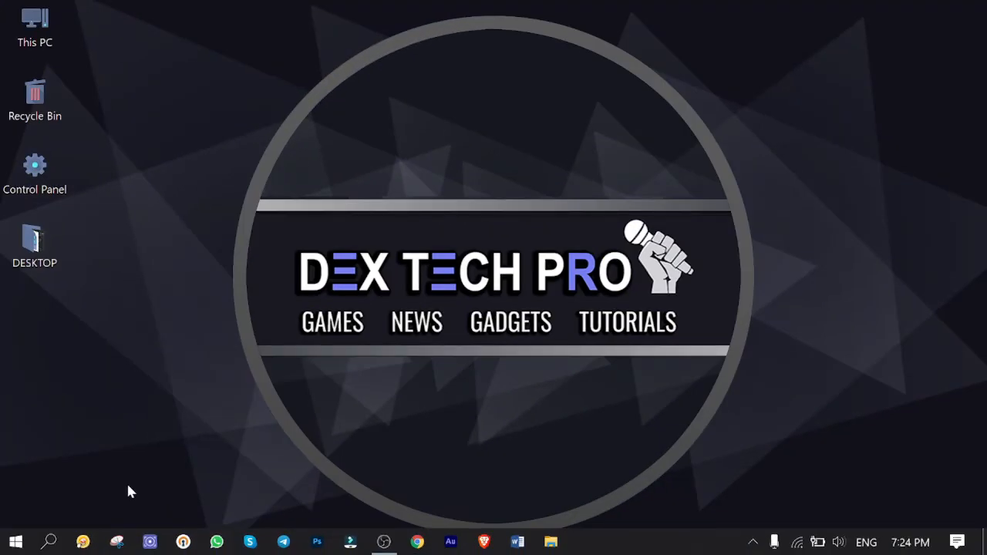
Step: Run \\192.168.1.1 and sign in as dex with the password, remembering credentials
click(49, 542)
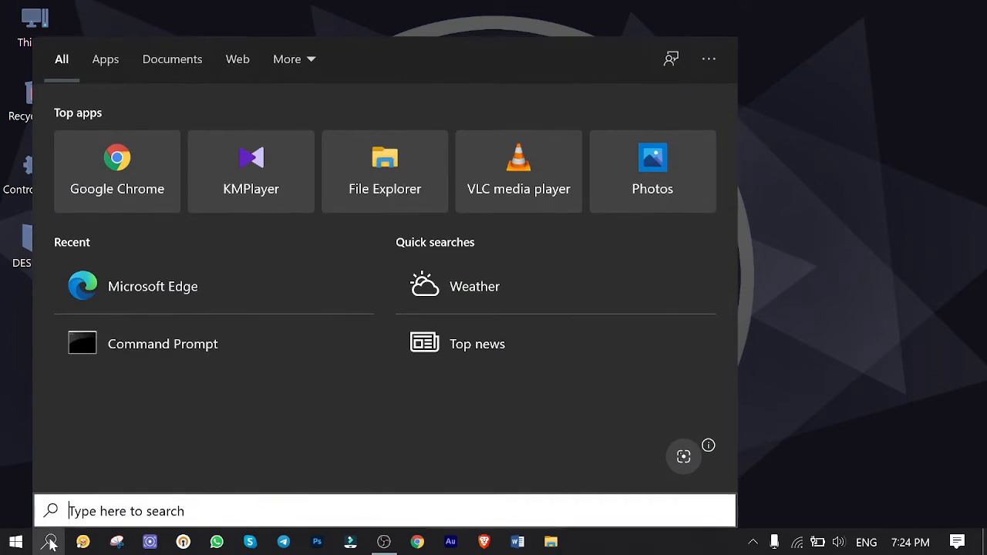
text(\\192.168.1.1)
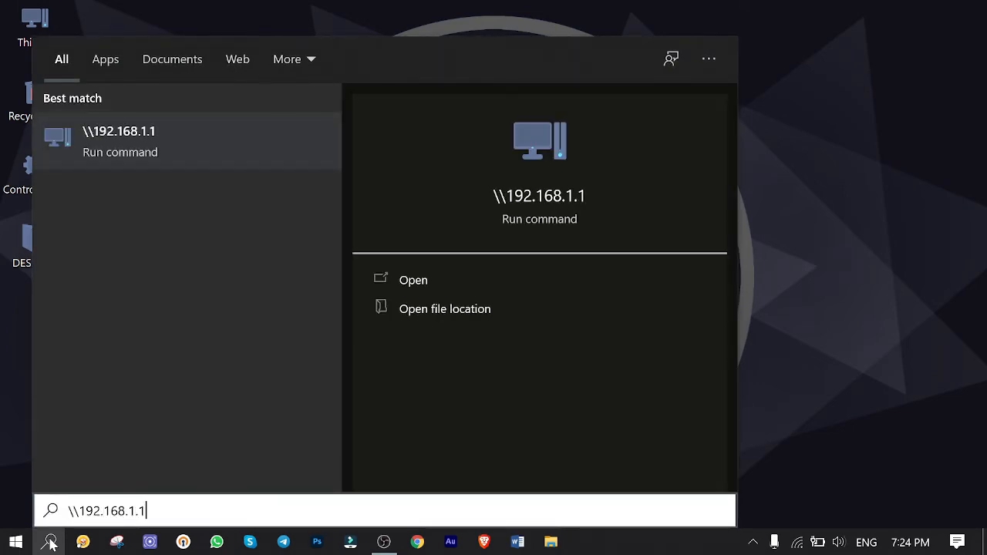
key(enter)
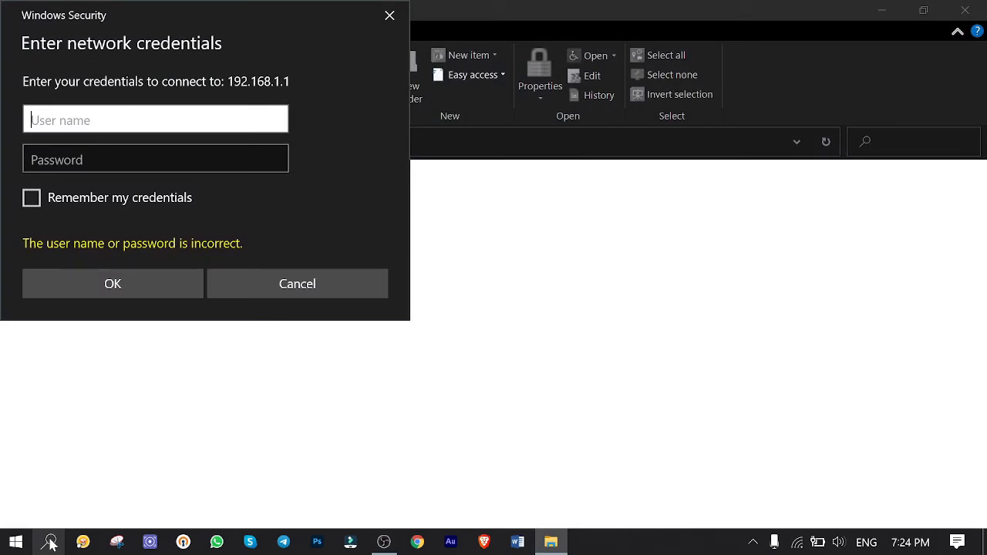
text(dex)
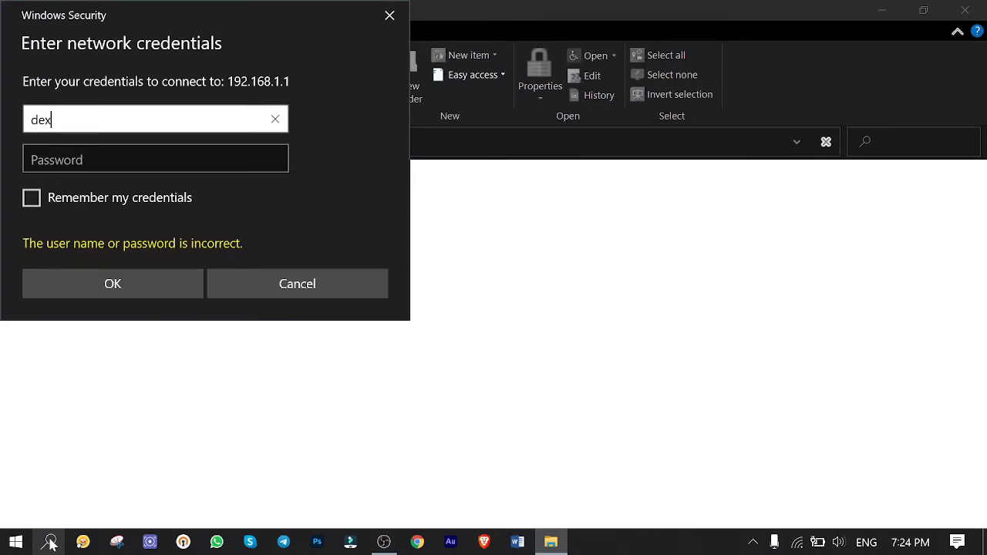
text(password)
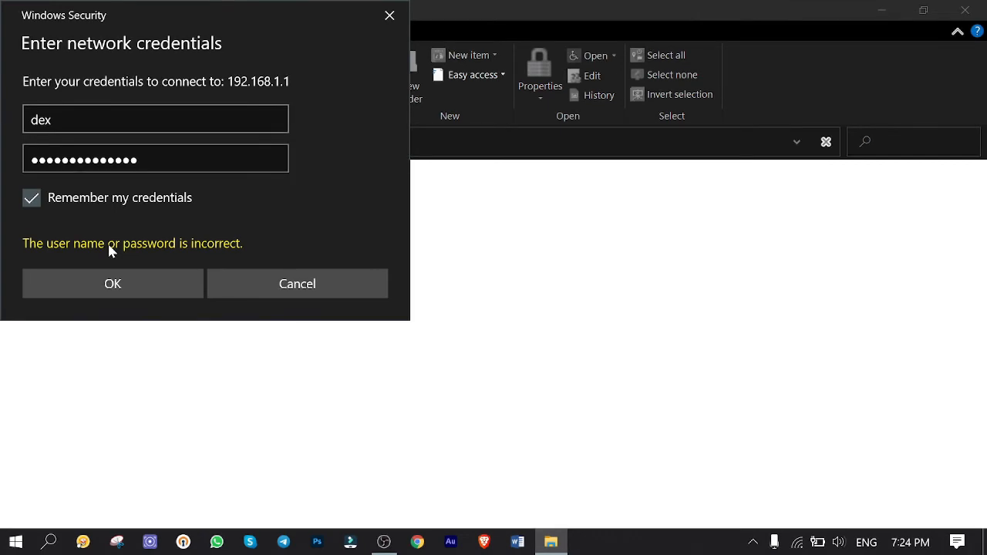
click(112, 284)
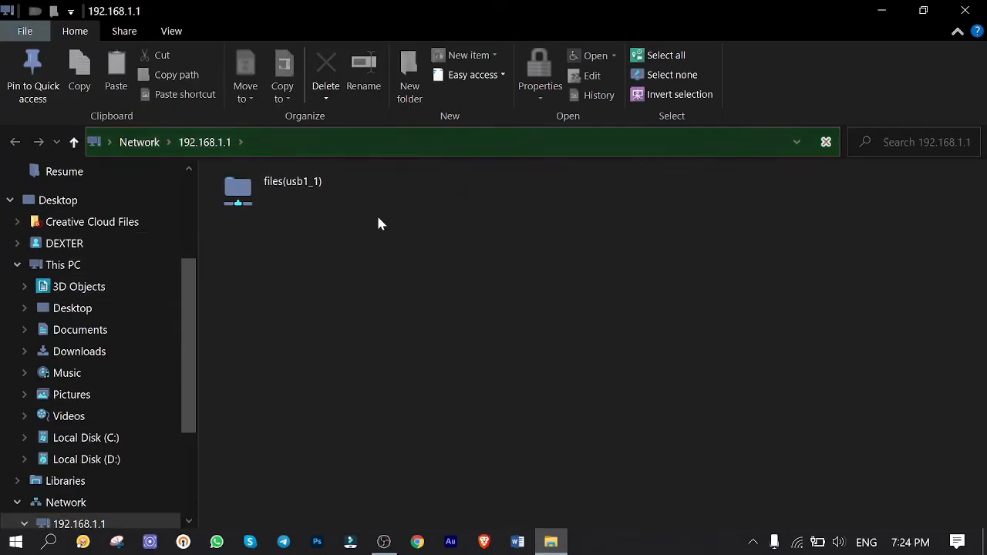
Step: Open the files(usb1_1) shared folder under 192.168.1.1 in File Explorer
click(293, 192)
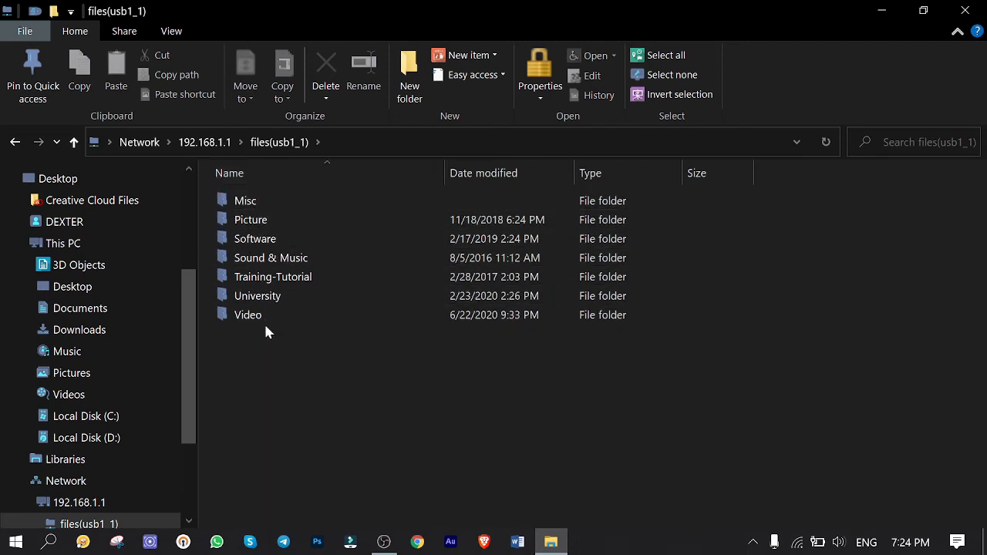
mouse_move(105, 164)
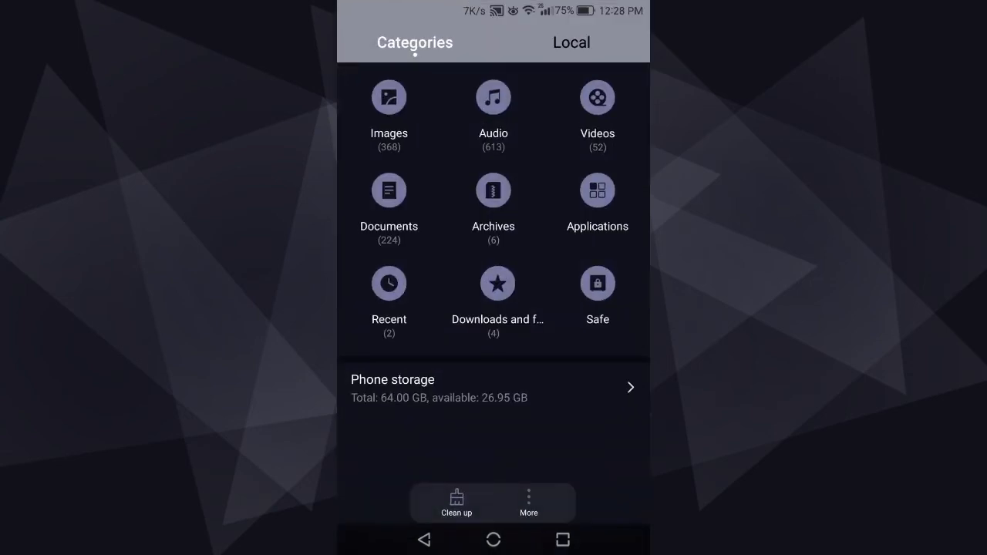
Step: Connect to 192.168.1.1 from Network neighborhood and log in as dex
click(571, 43)
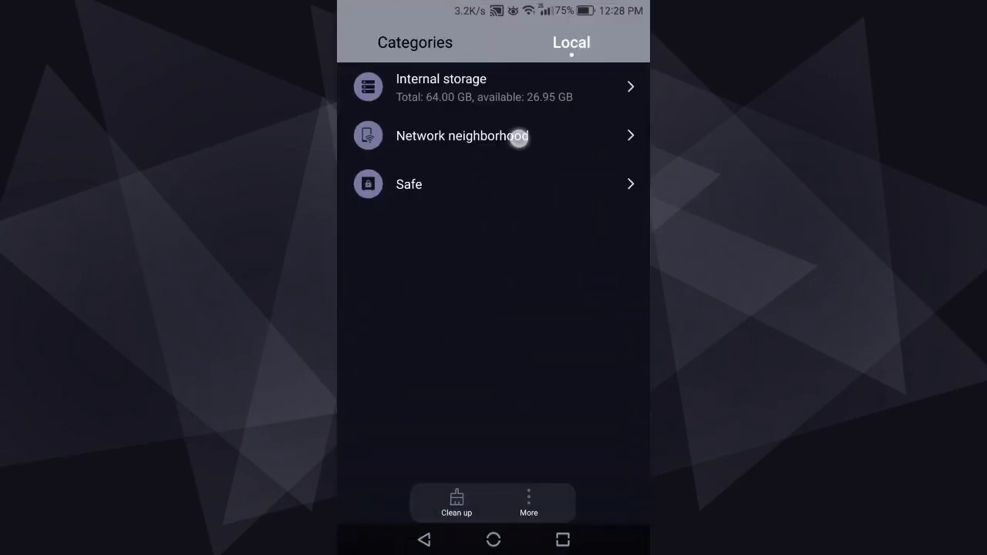
click(462, 135)
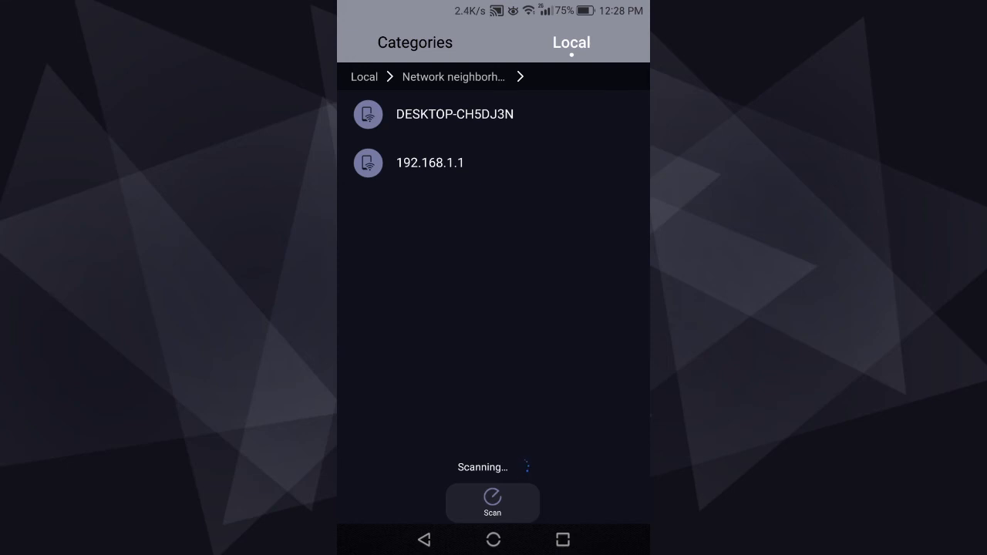
click(430, 163)
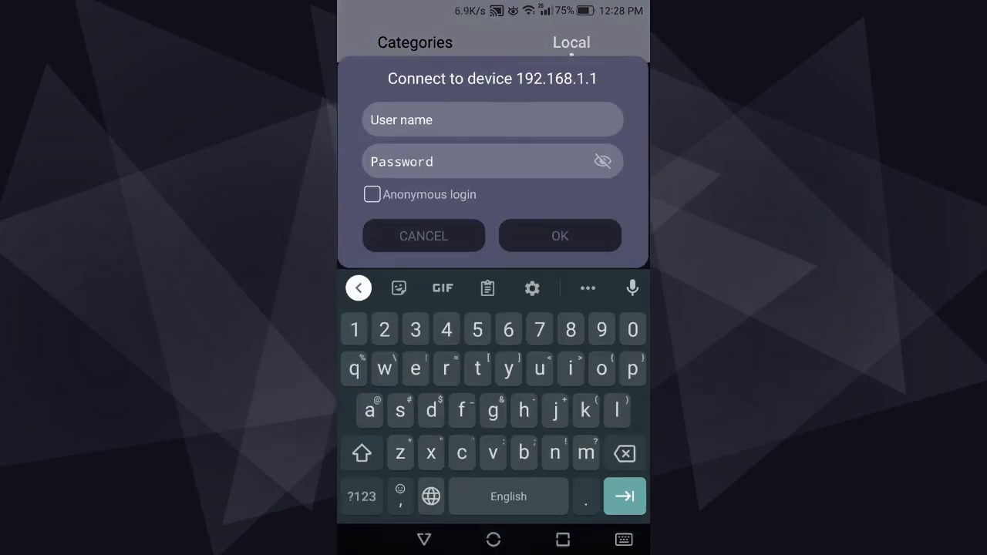
text(dex)
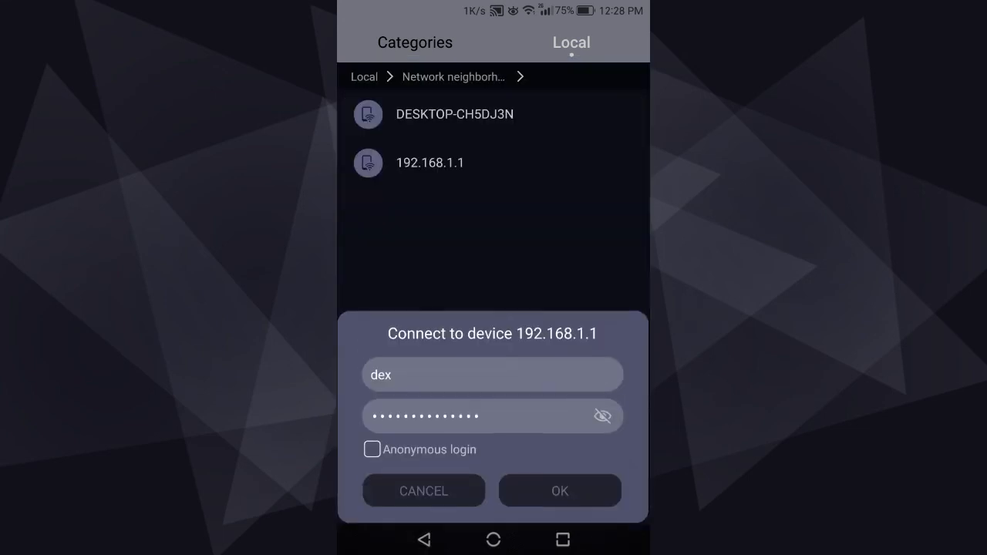
click(558, 490)
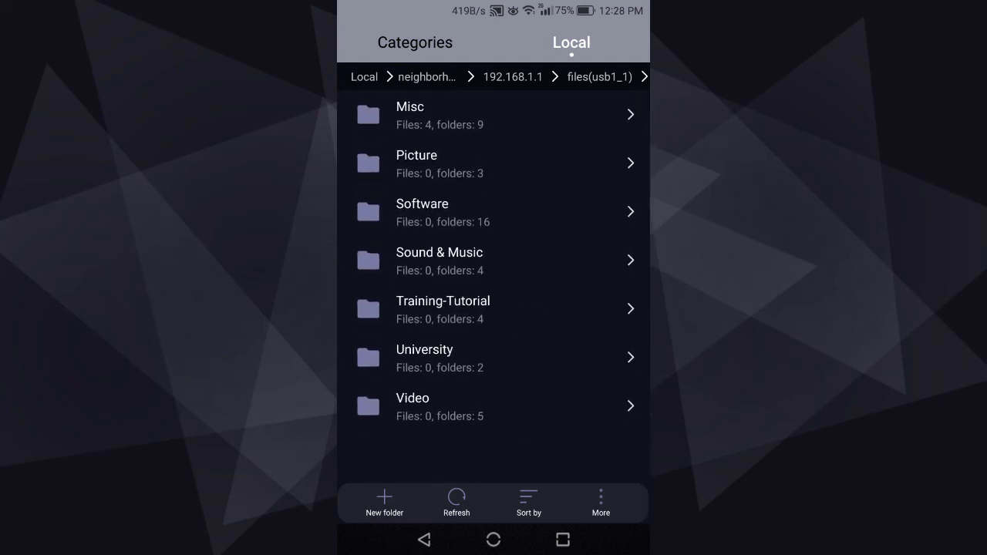
Step: Browse into the Software folder of the files(usb1_1) share and look through its subfolders
click(423, 213)
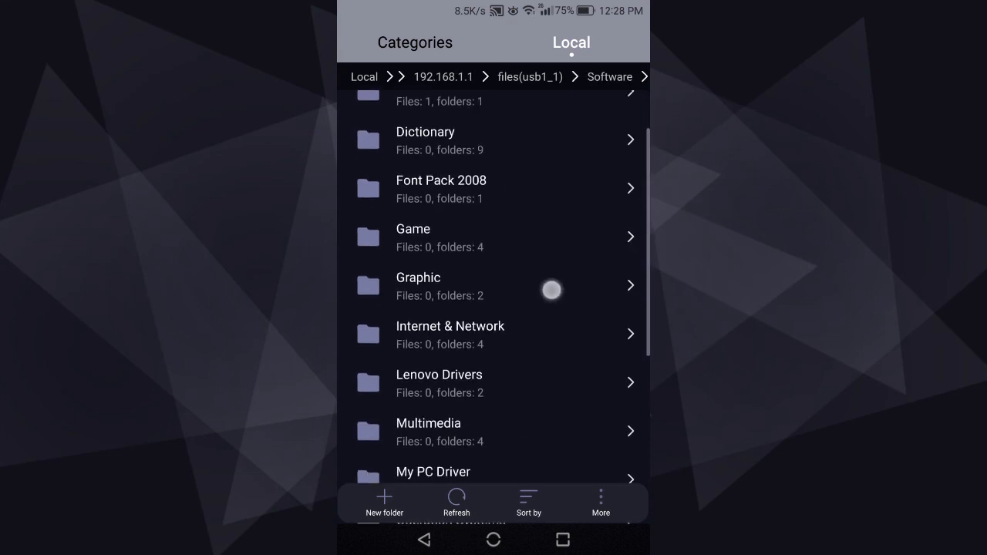
scroll(down, 3)
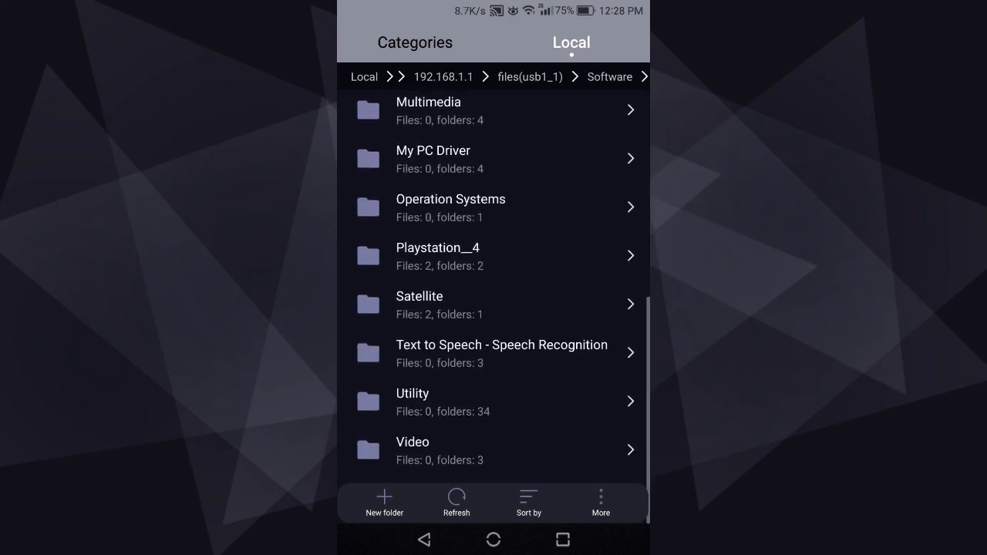
scroll(up, 3)
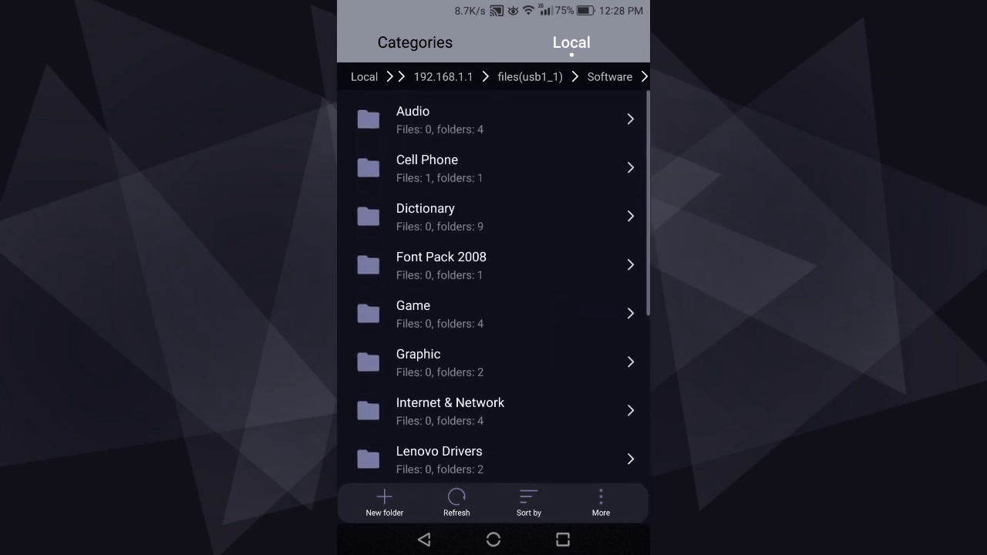